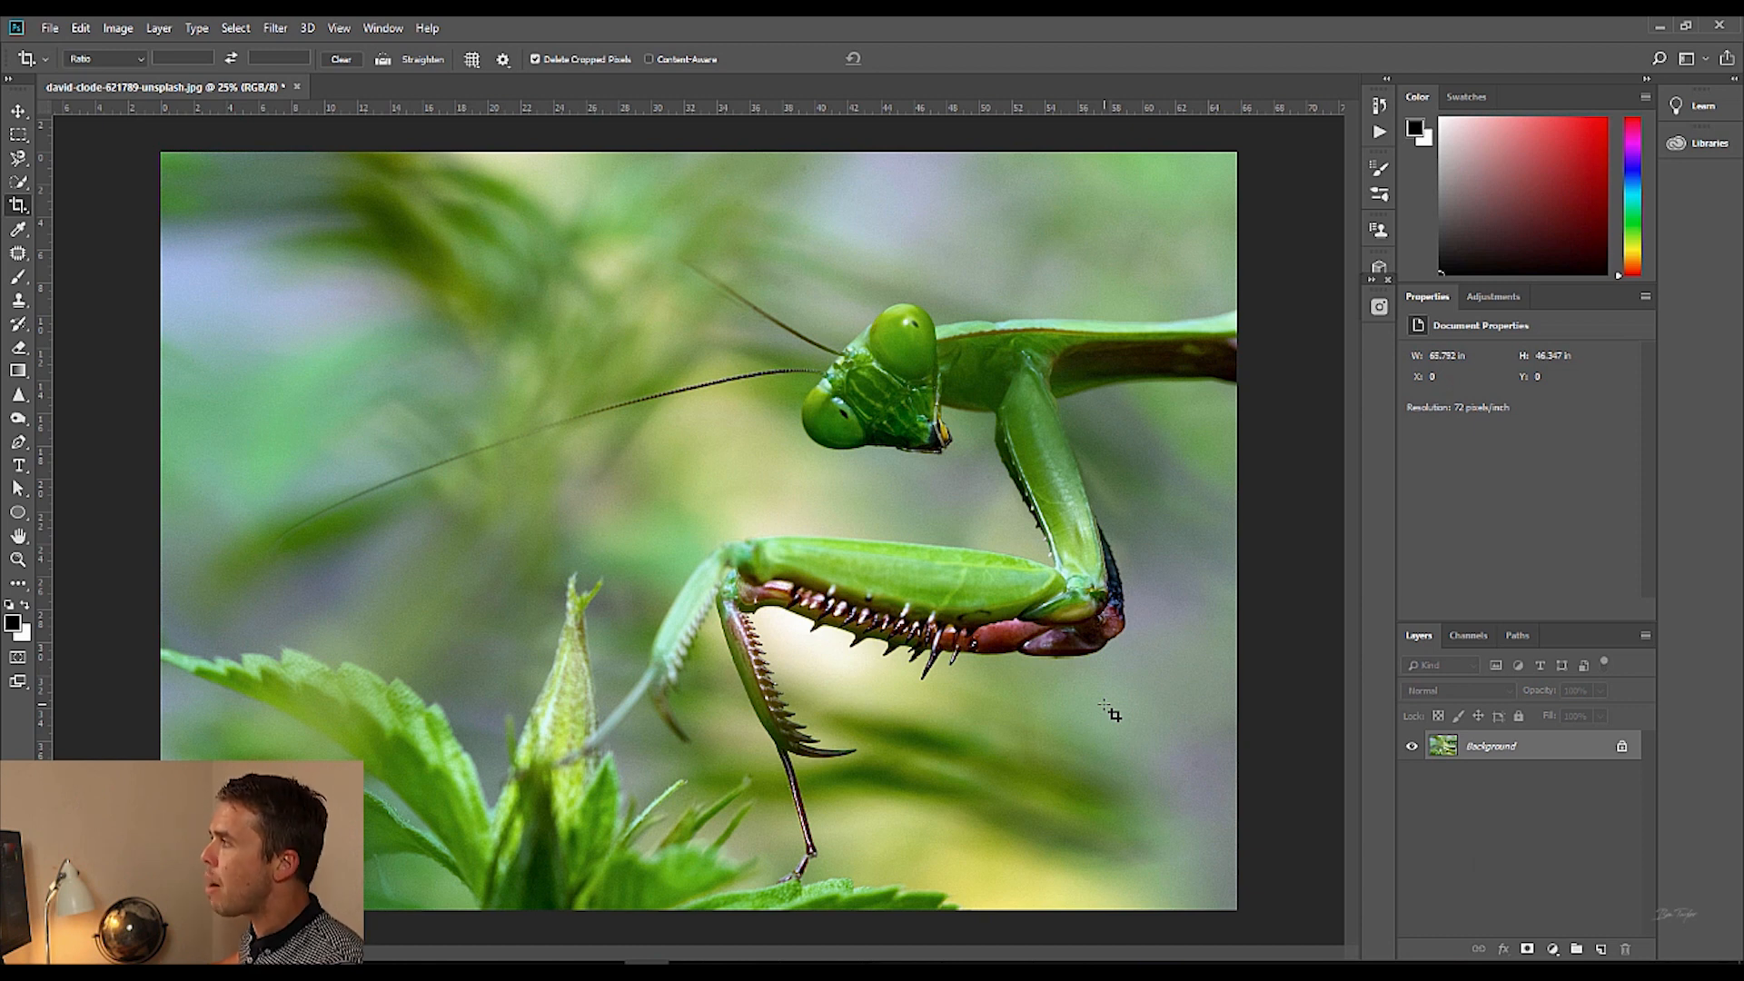
mouse_move(1072, 723)
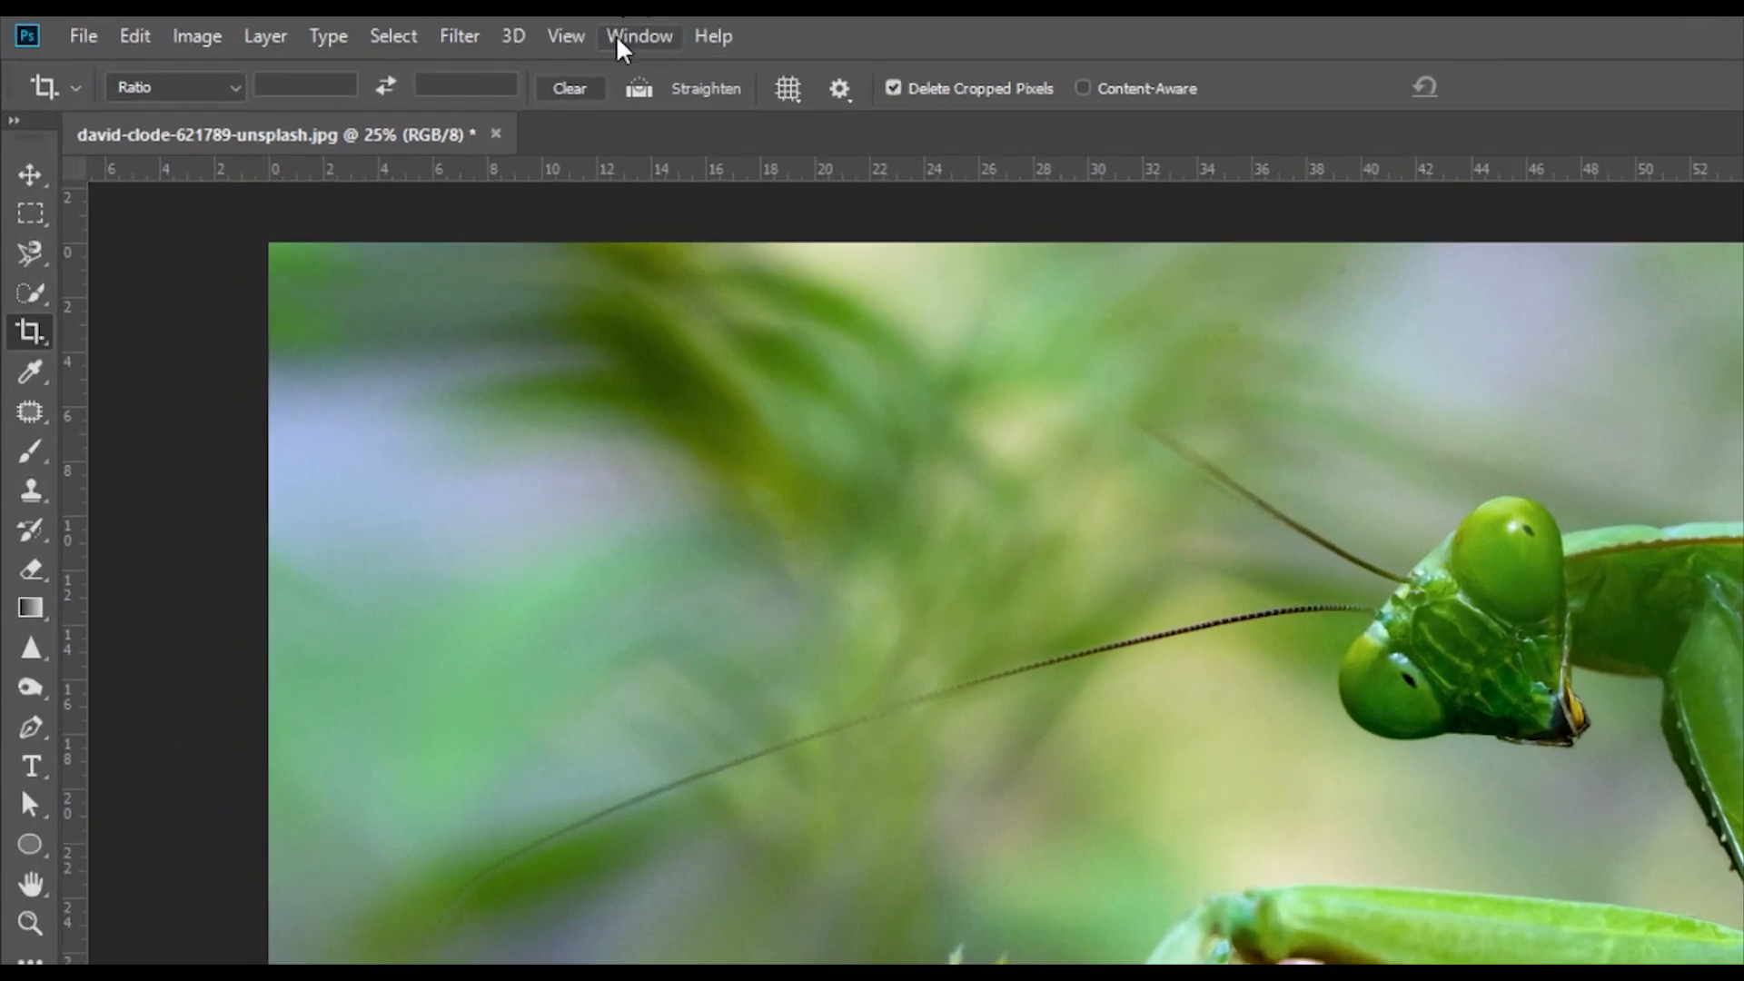
Step: Show the Window menu listing the panels that can be displayed
click(638, 37)
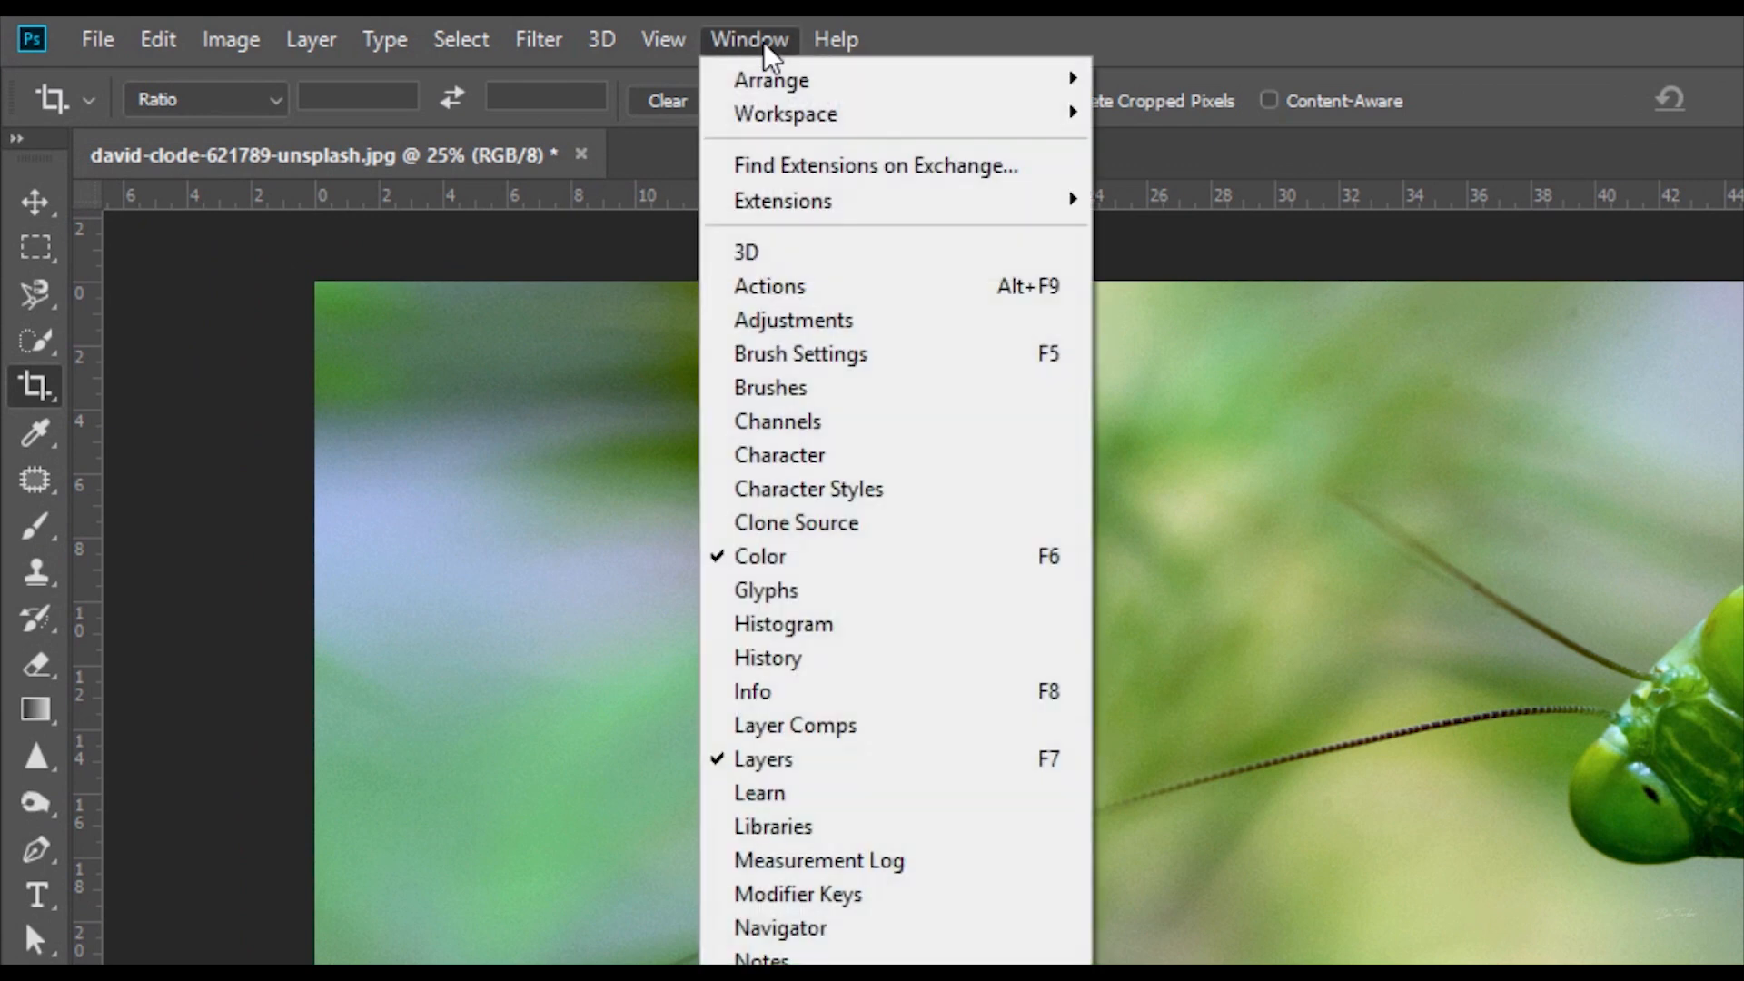
mouse_move(759, 261)
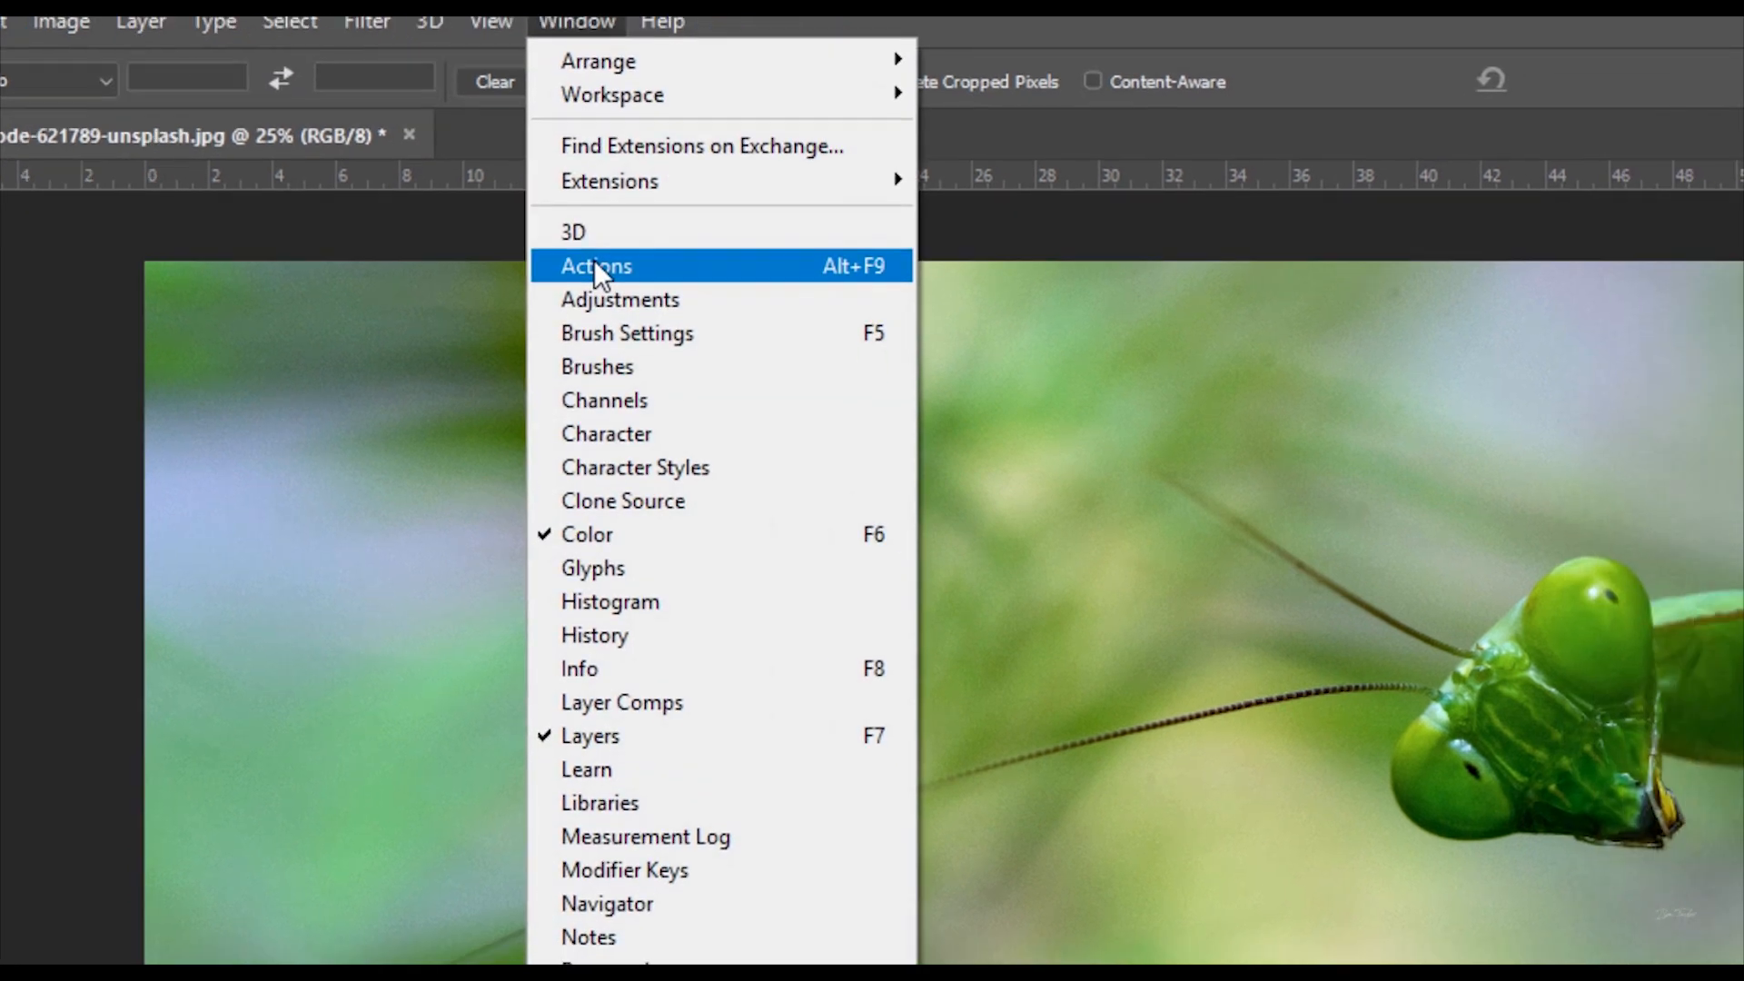
Step: Show the Actions panel with Default Actions and the PStutorial action sets
click(596, 265)
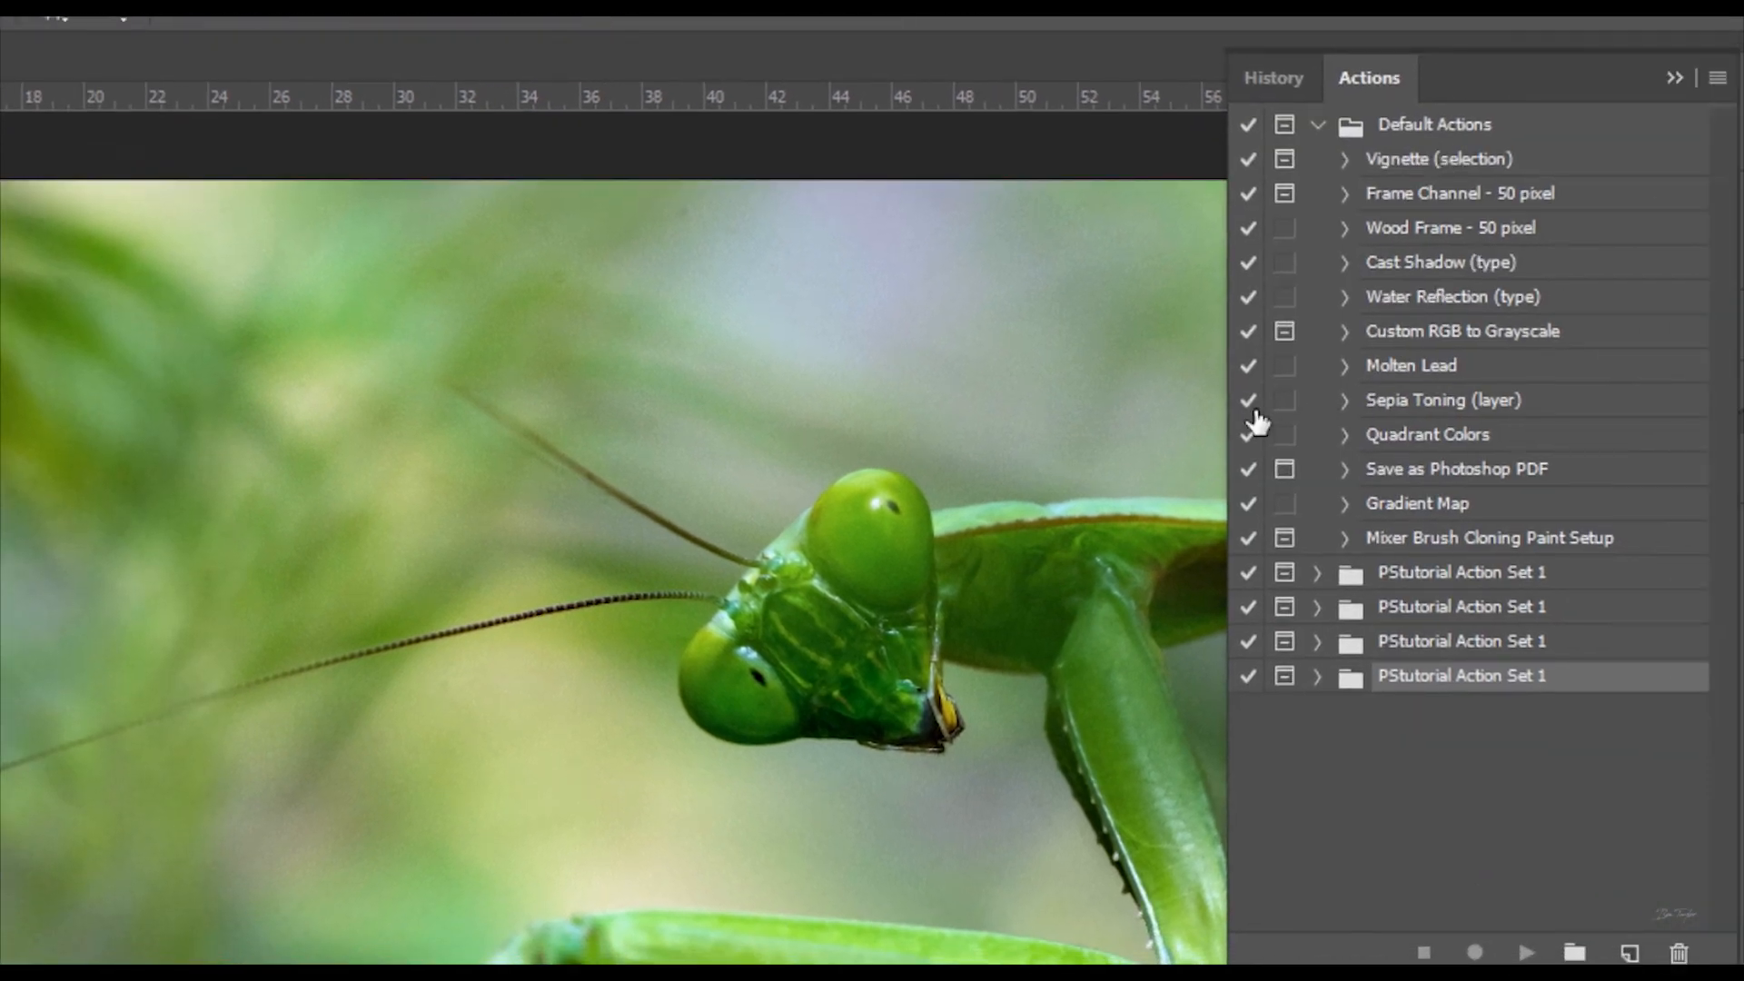
mouse_move(1435, 268)
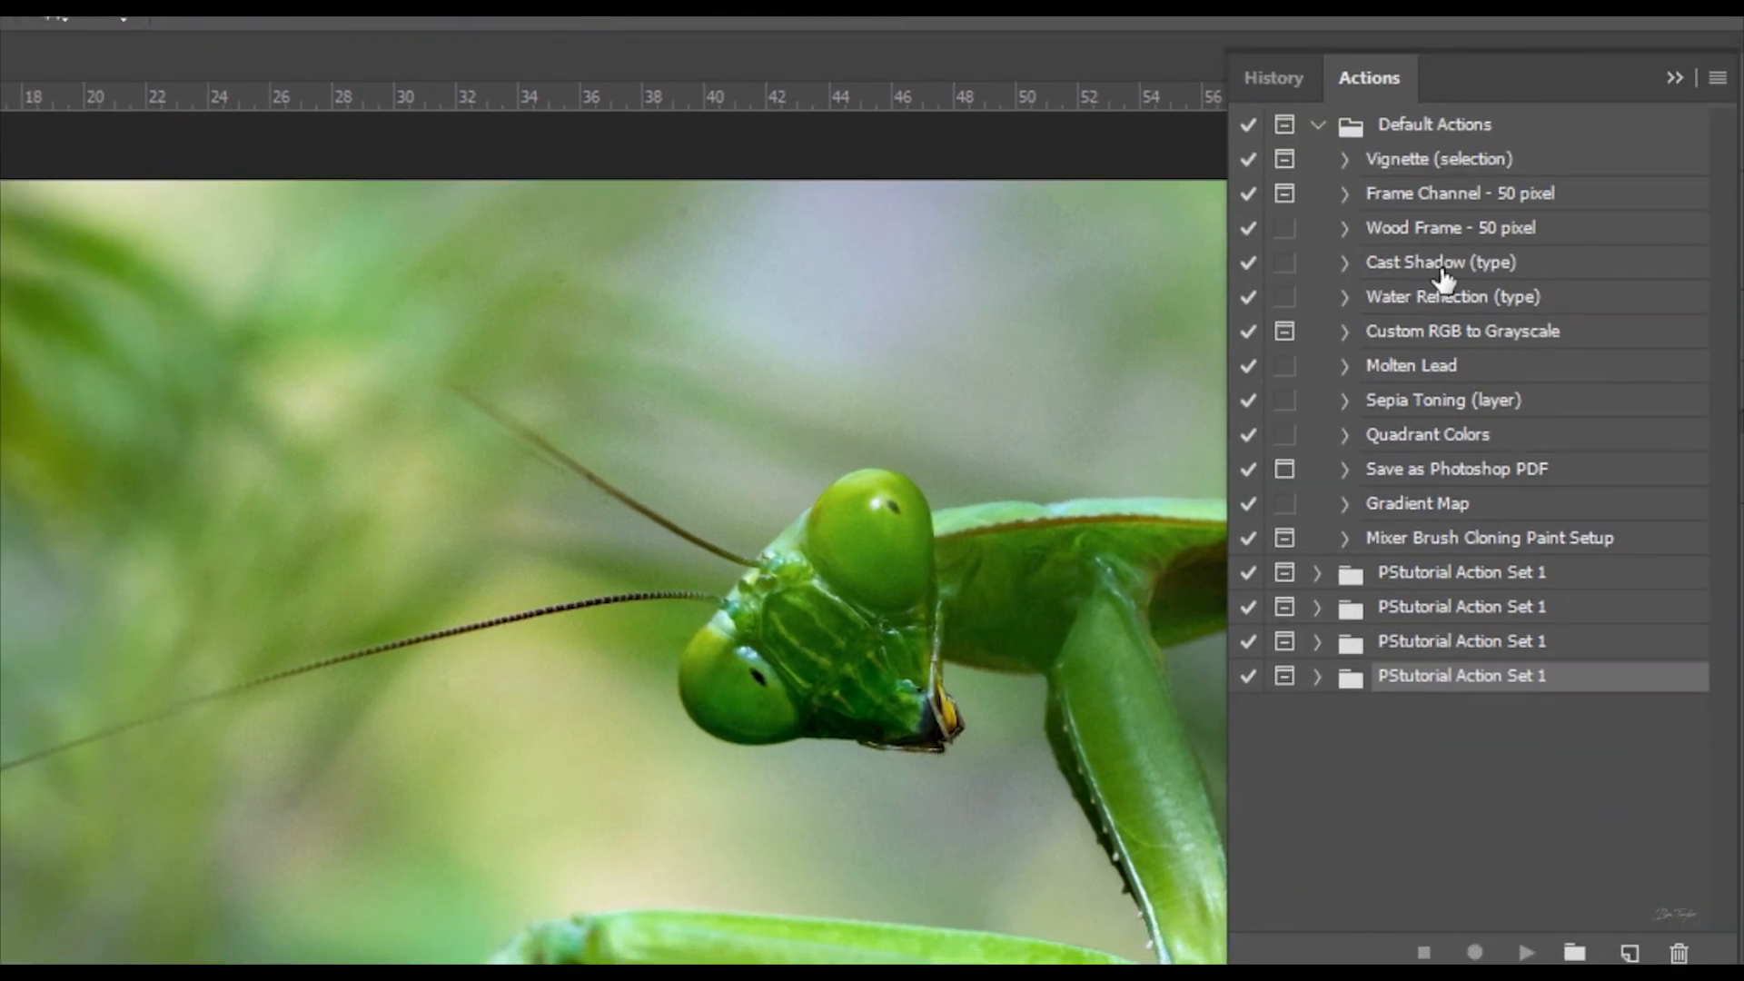
mouse_move(1444, 548)
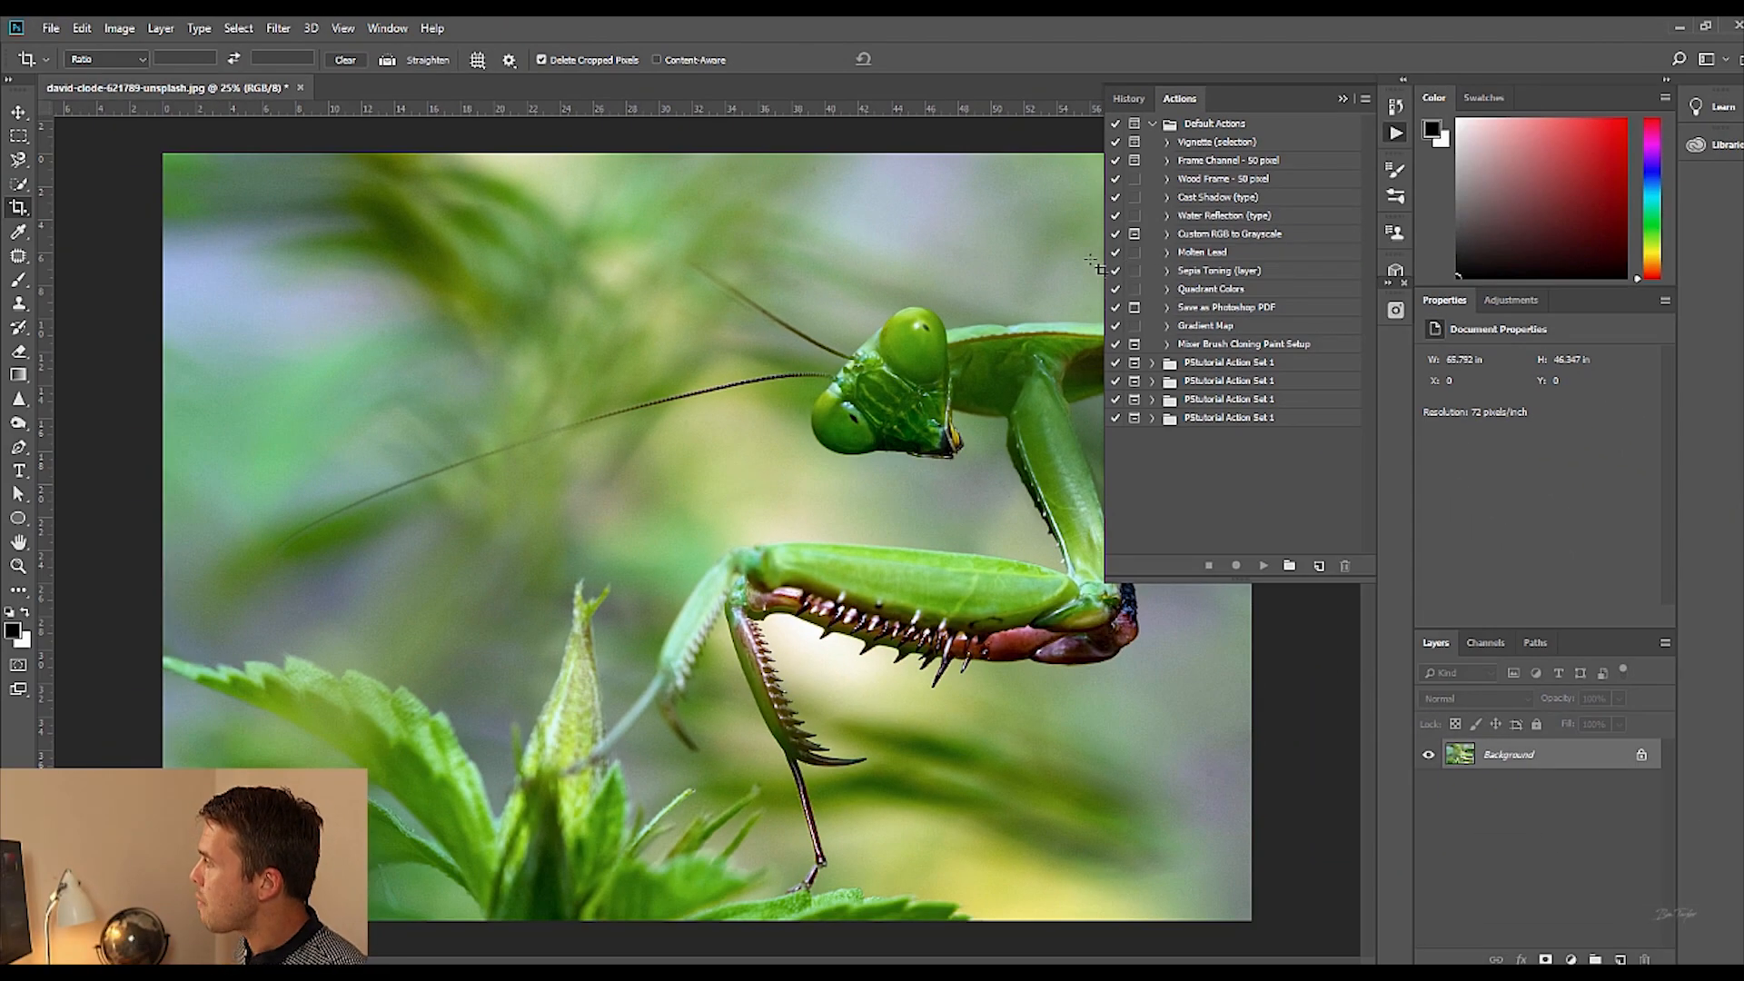
mouse_move(1290, 305)
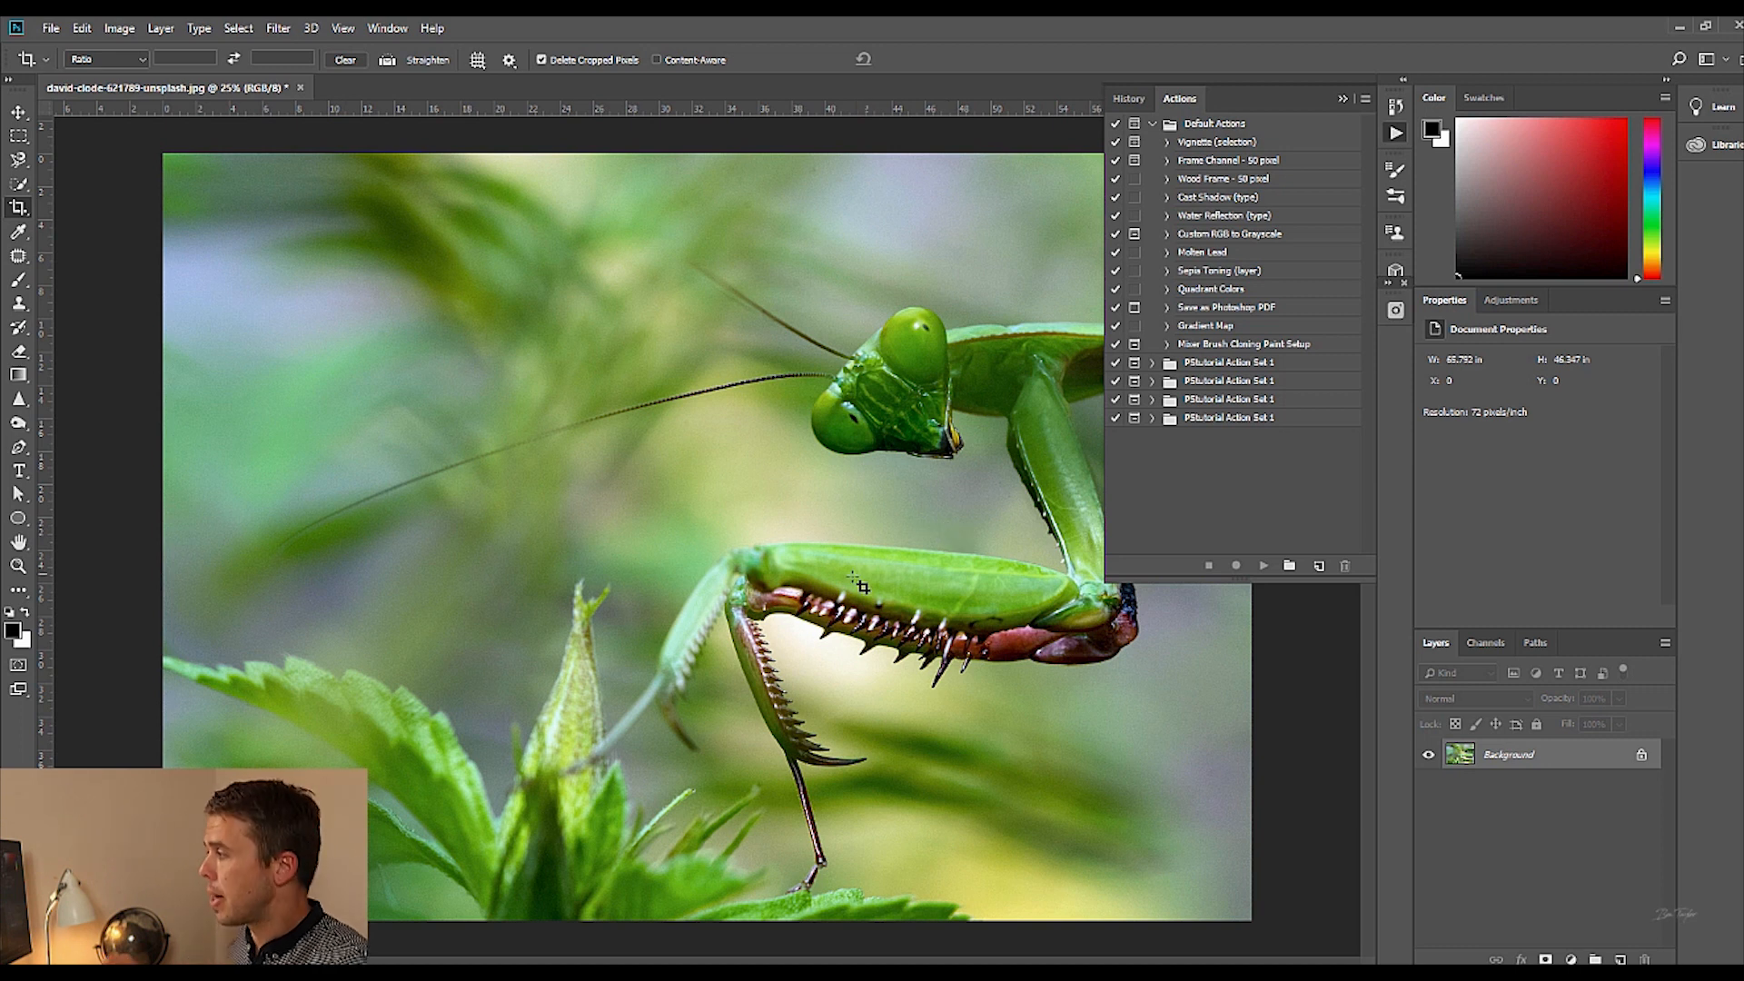
mouse_move(854, 559)
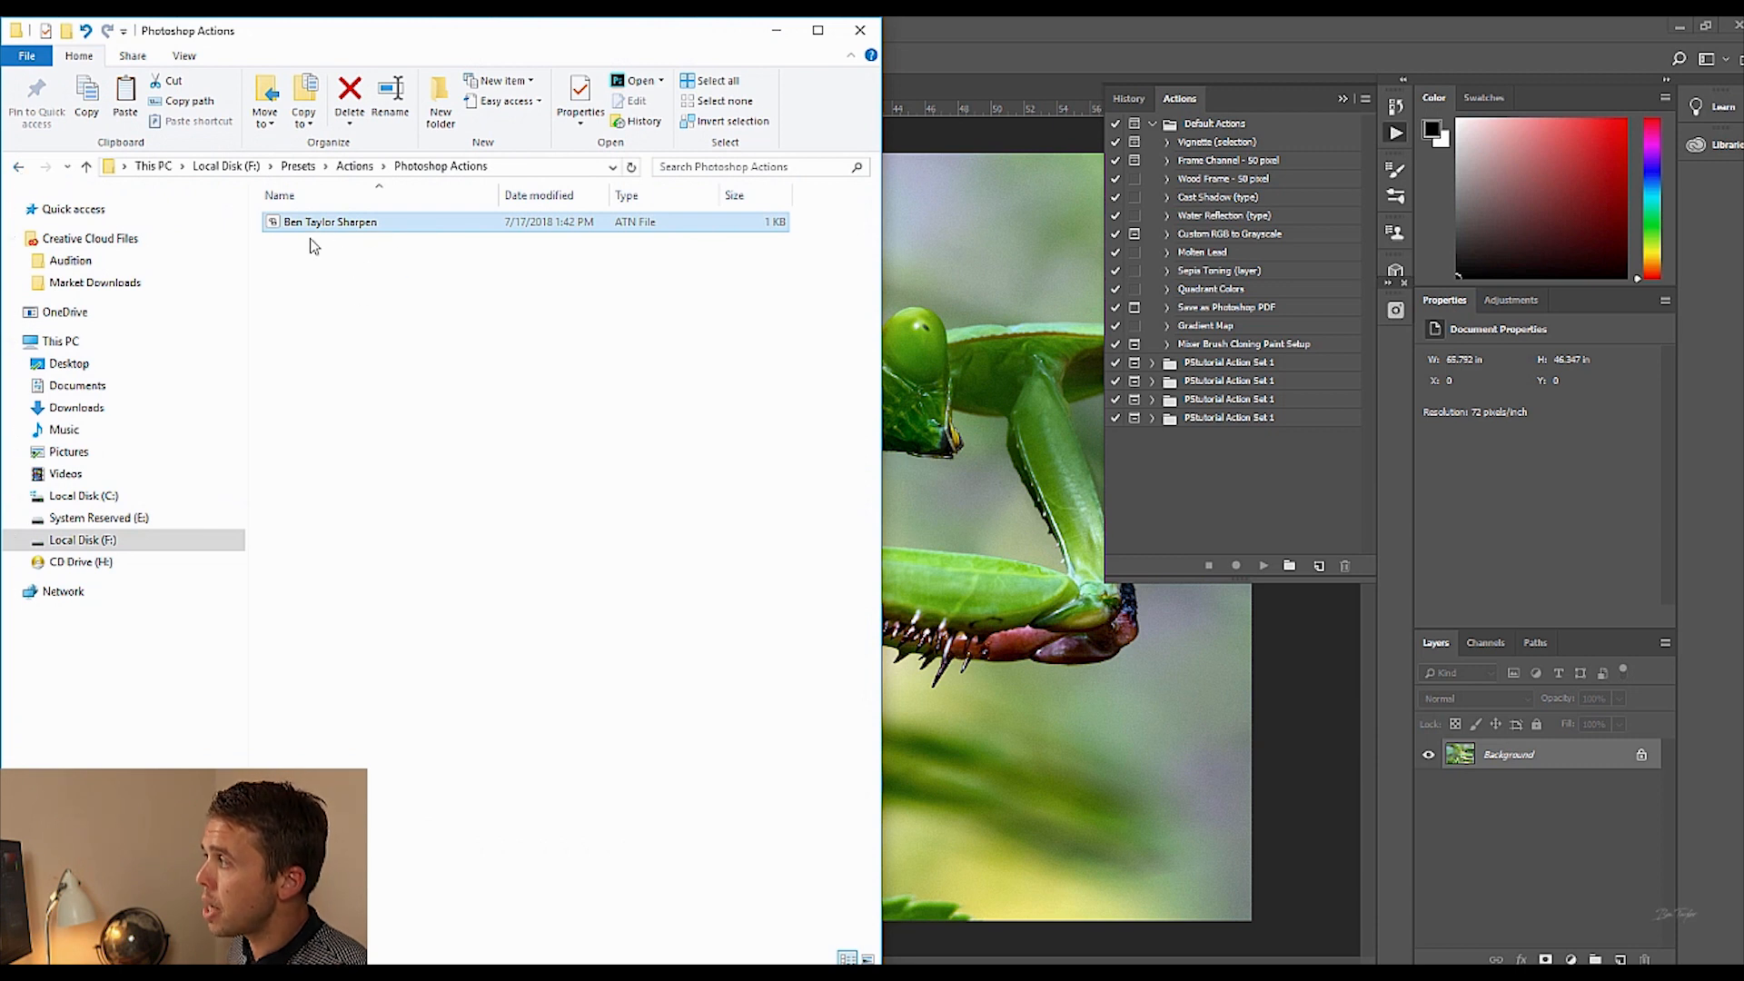
Step: Load the Sharpen .ATN file so the Sharpen set with 'sharpen x 1' appears in Actions
click(325, 226)
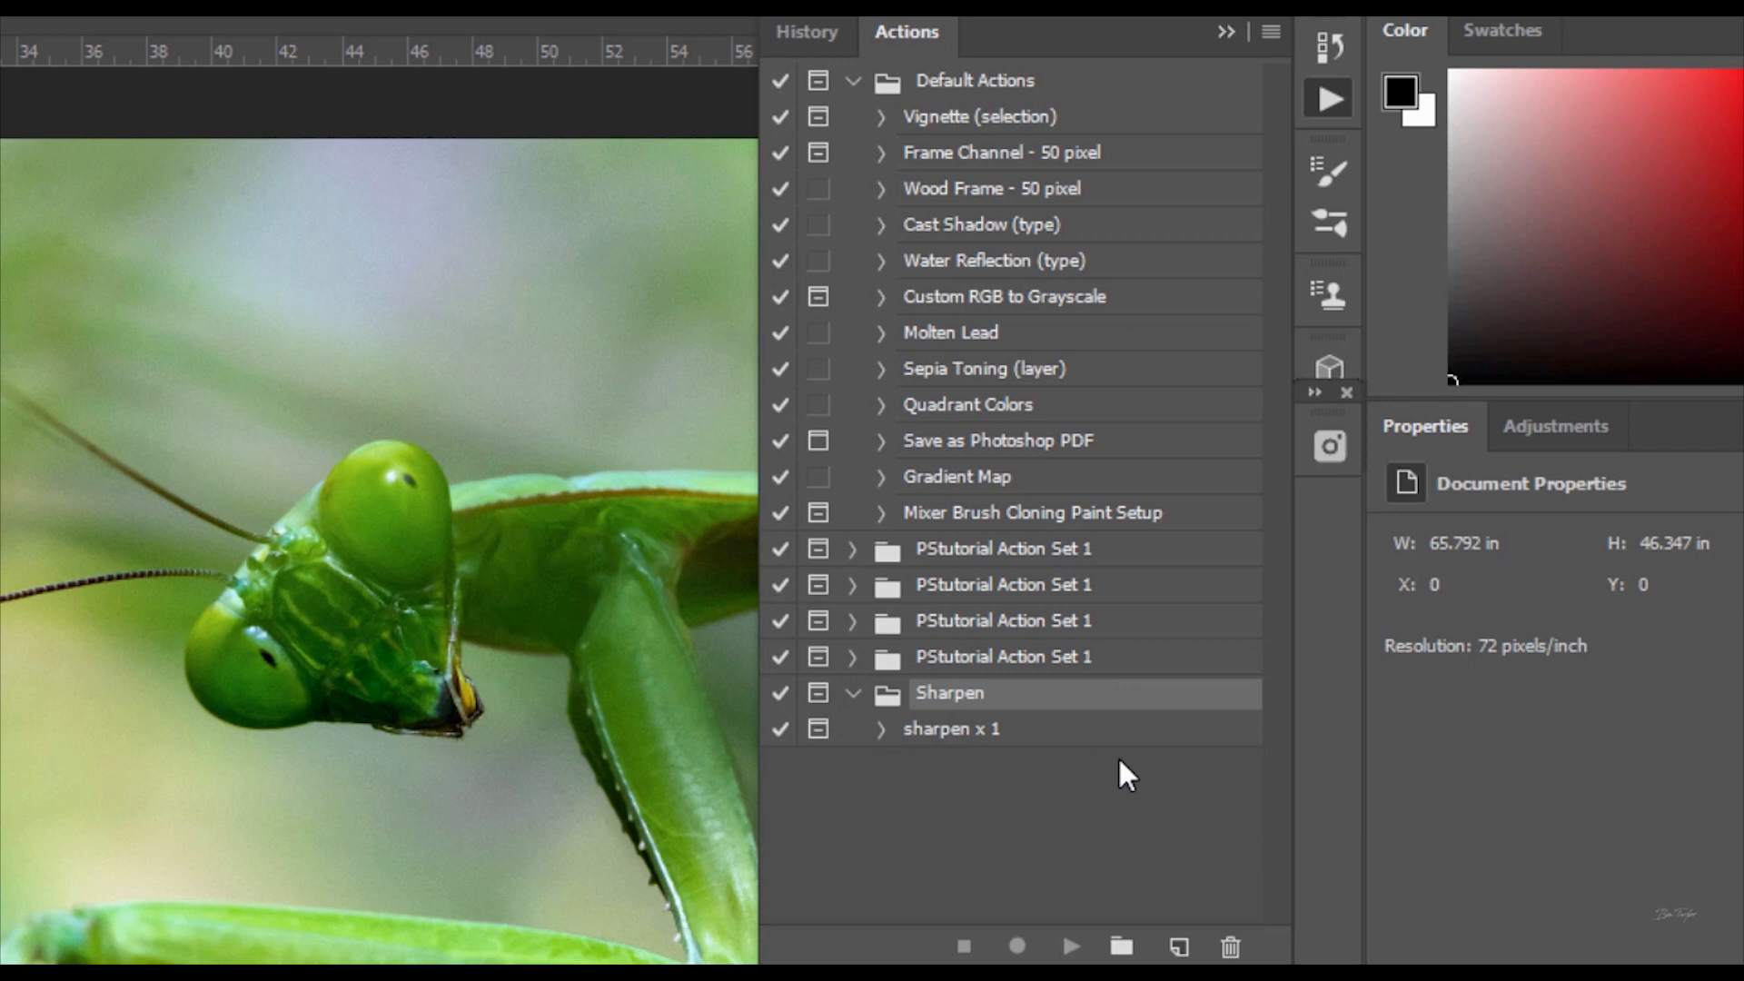
mouse_move(963, 611)
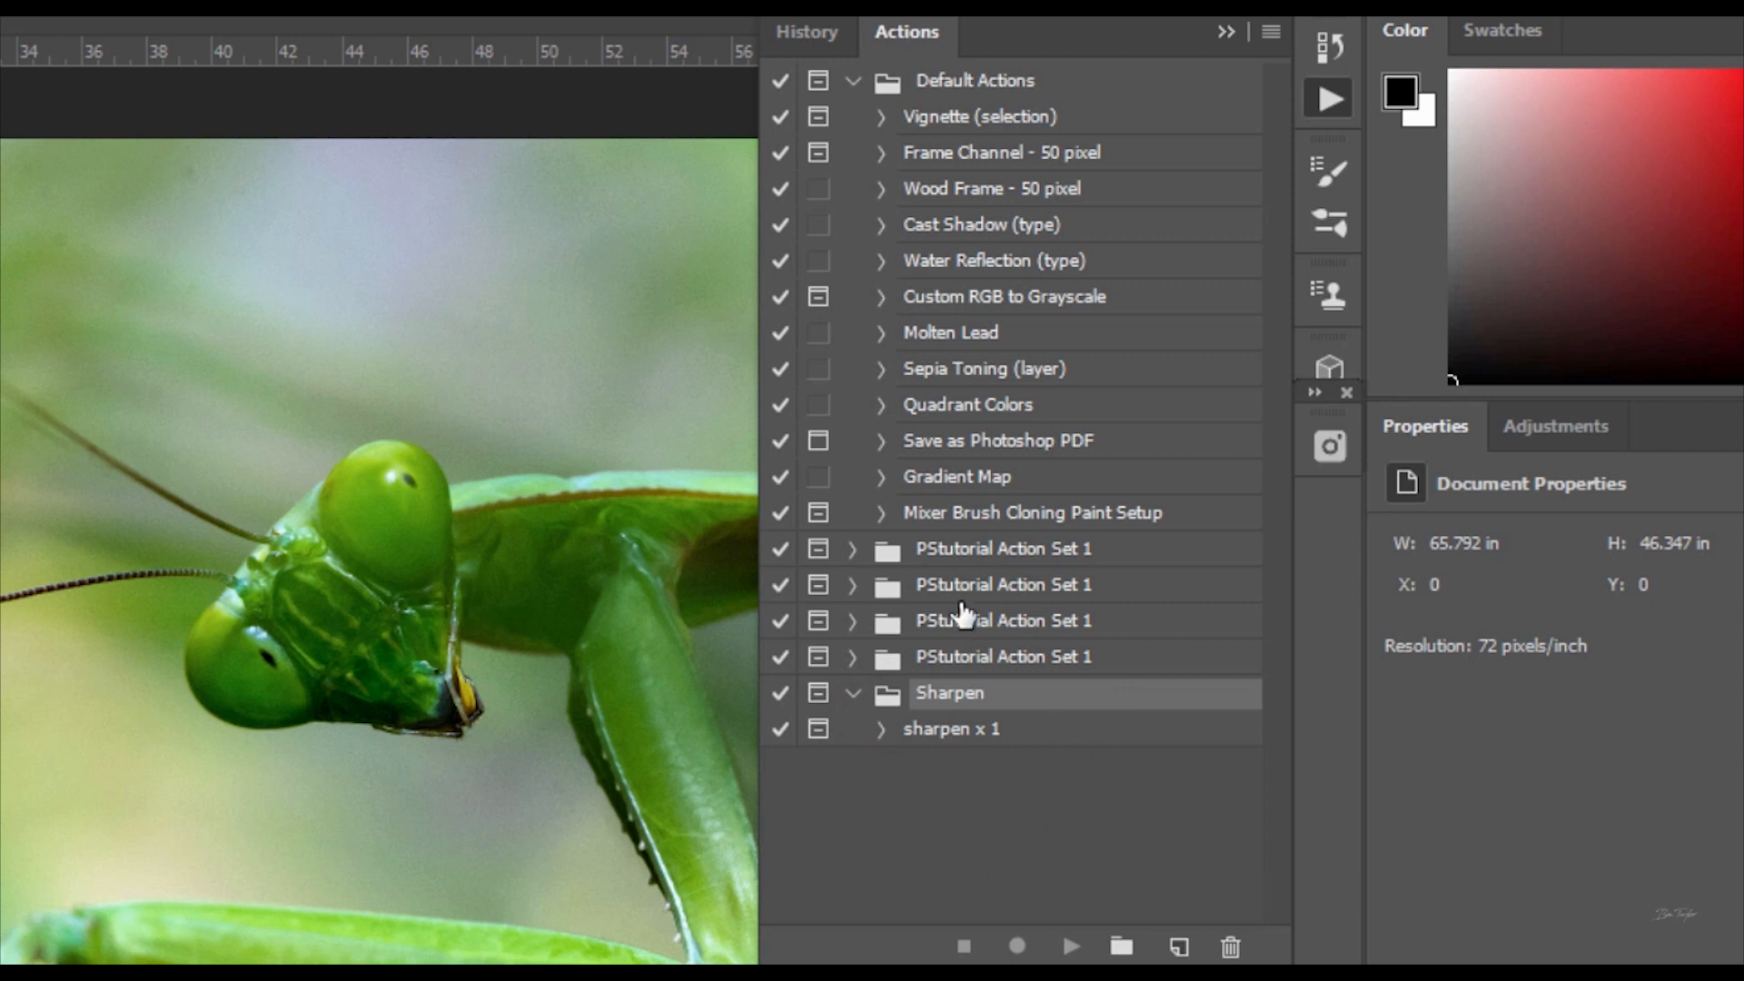
mouse_move(1040, 727)
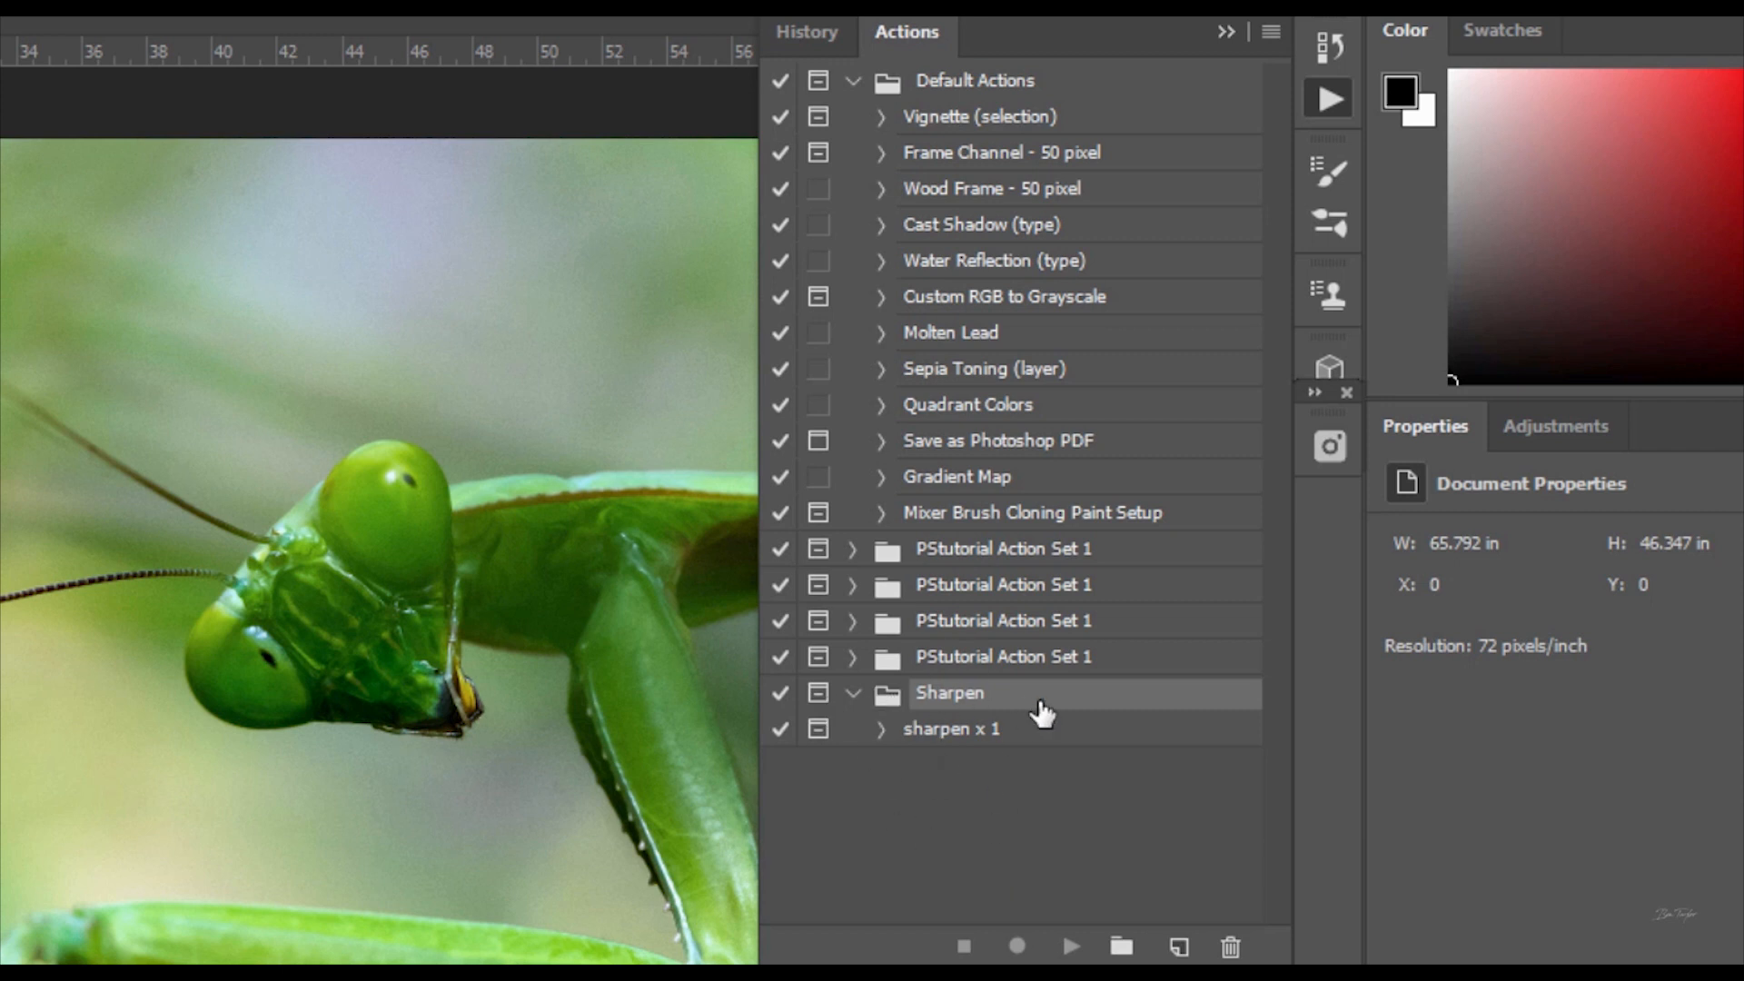
mouse_move(1071, 770)
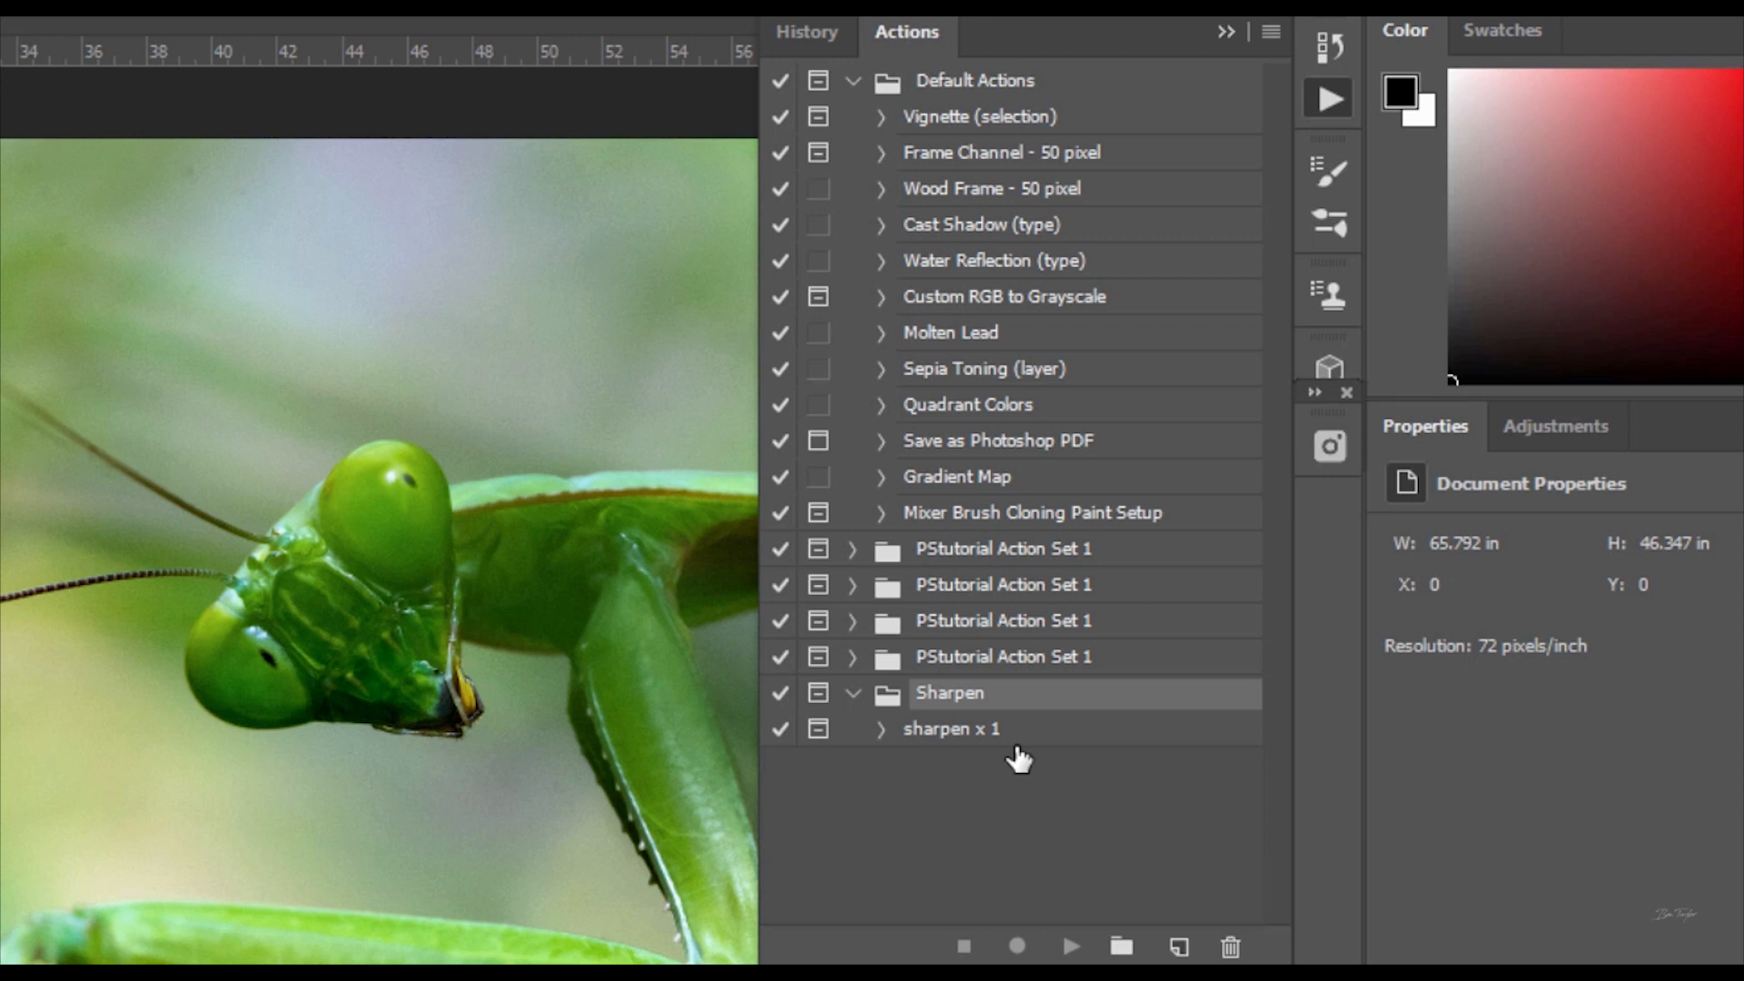
mouse_move(1064, 806)
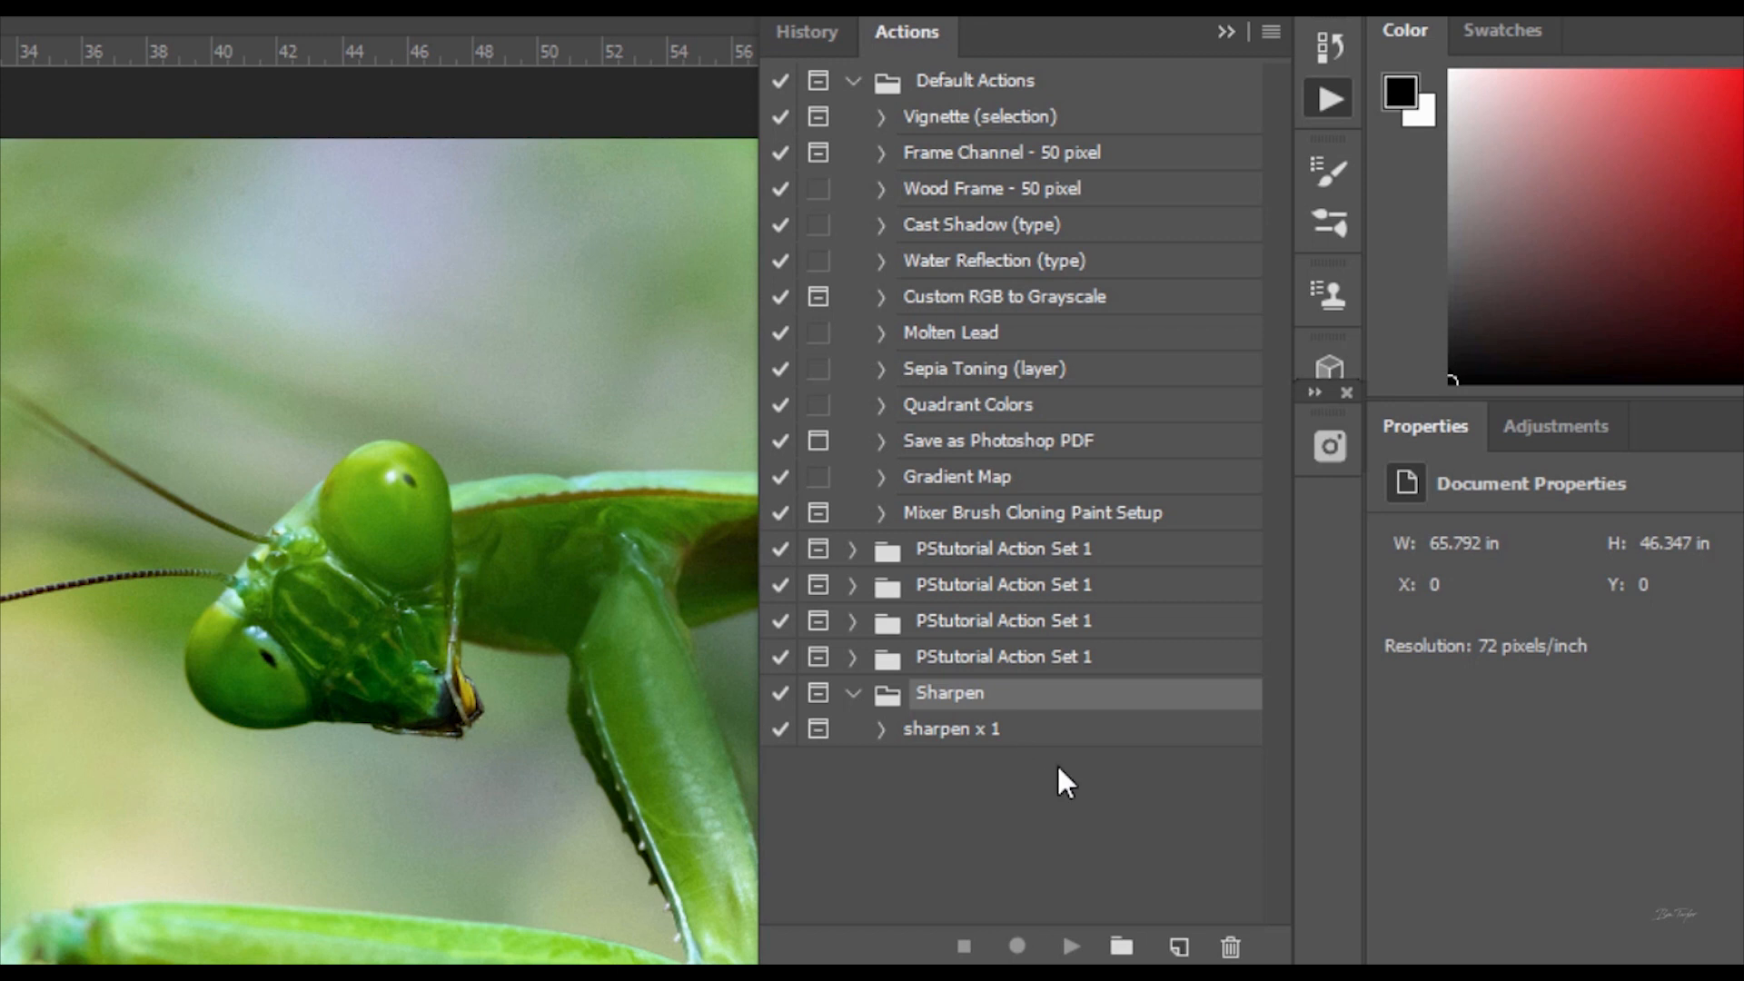
mouse_move(1268, 592)
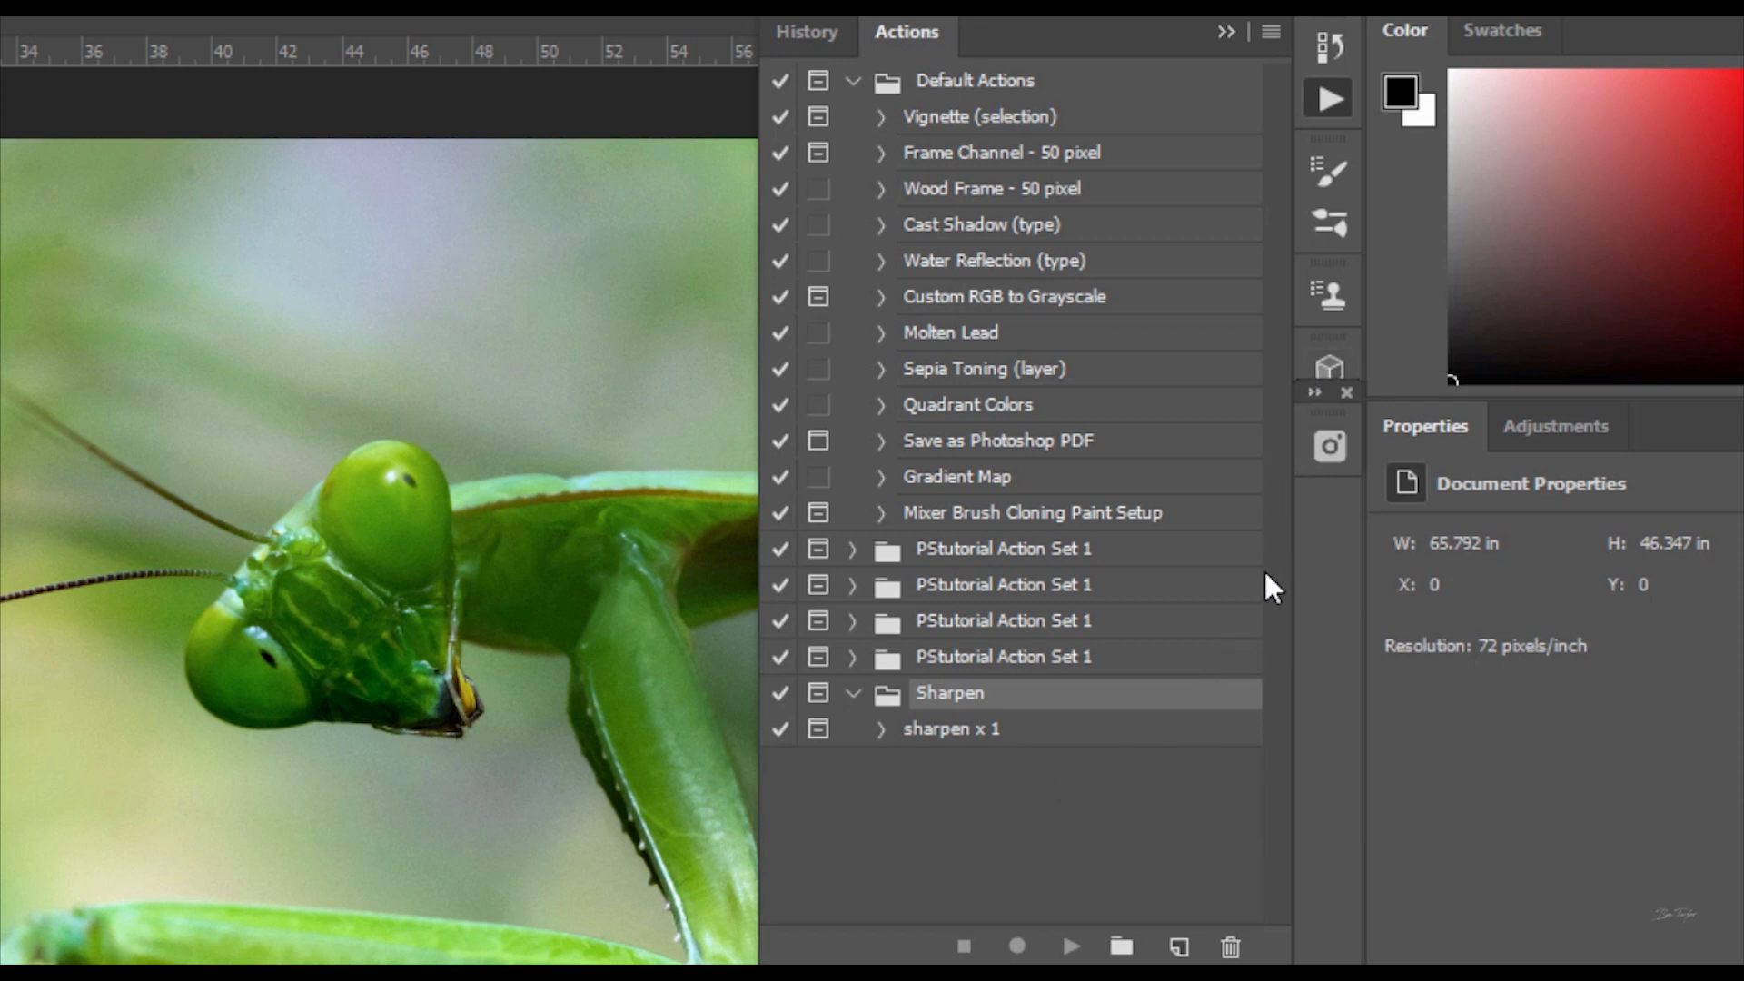
mouse_move(938, 705)
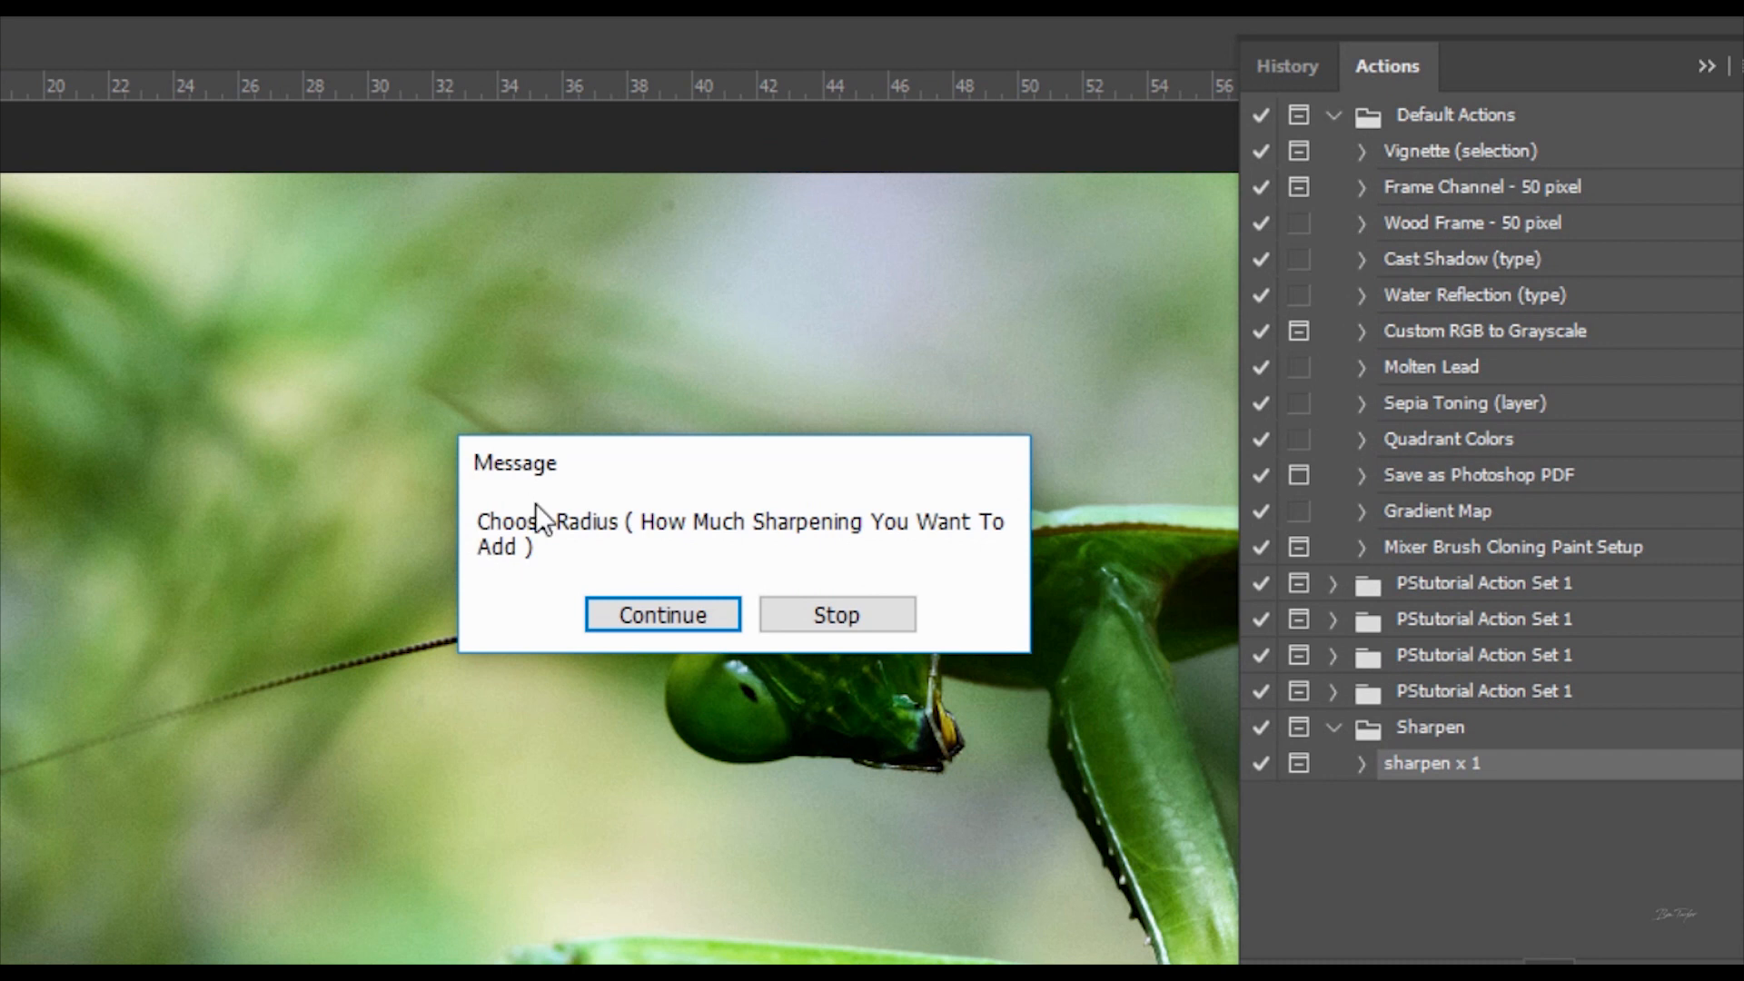
mouse_move(708, 568)
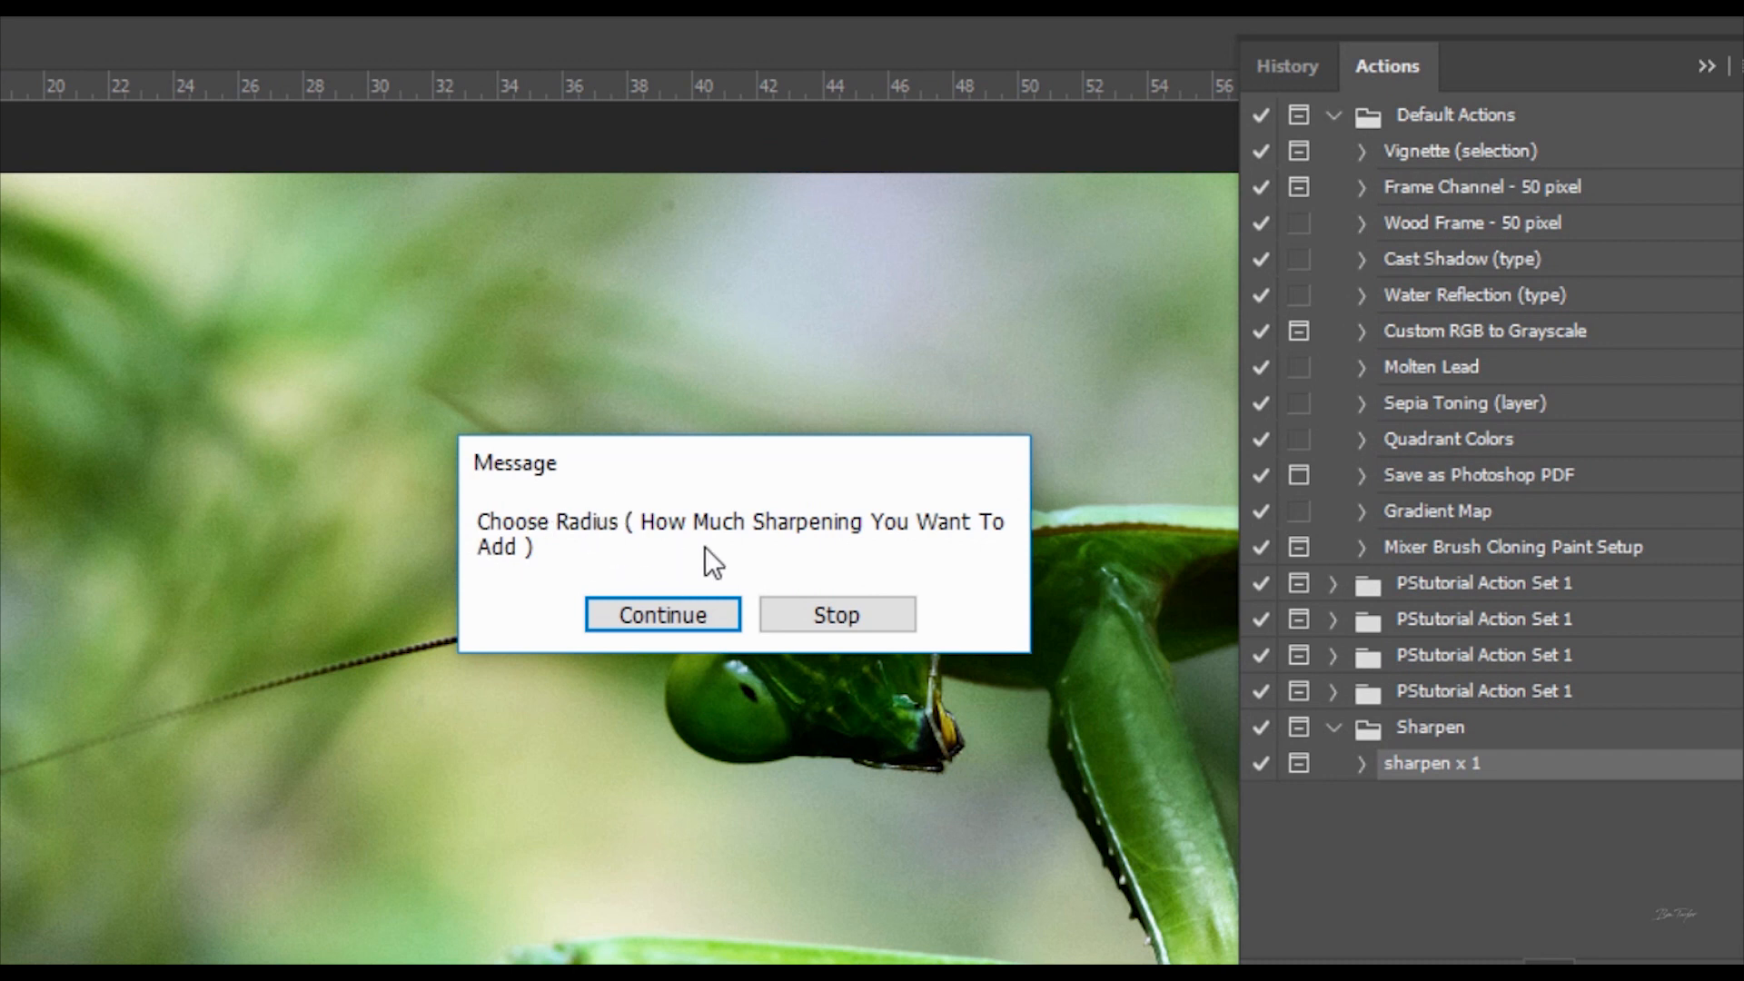
mouse_move(921, 565)
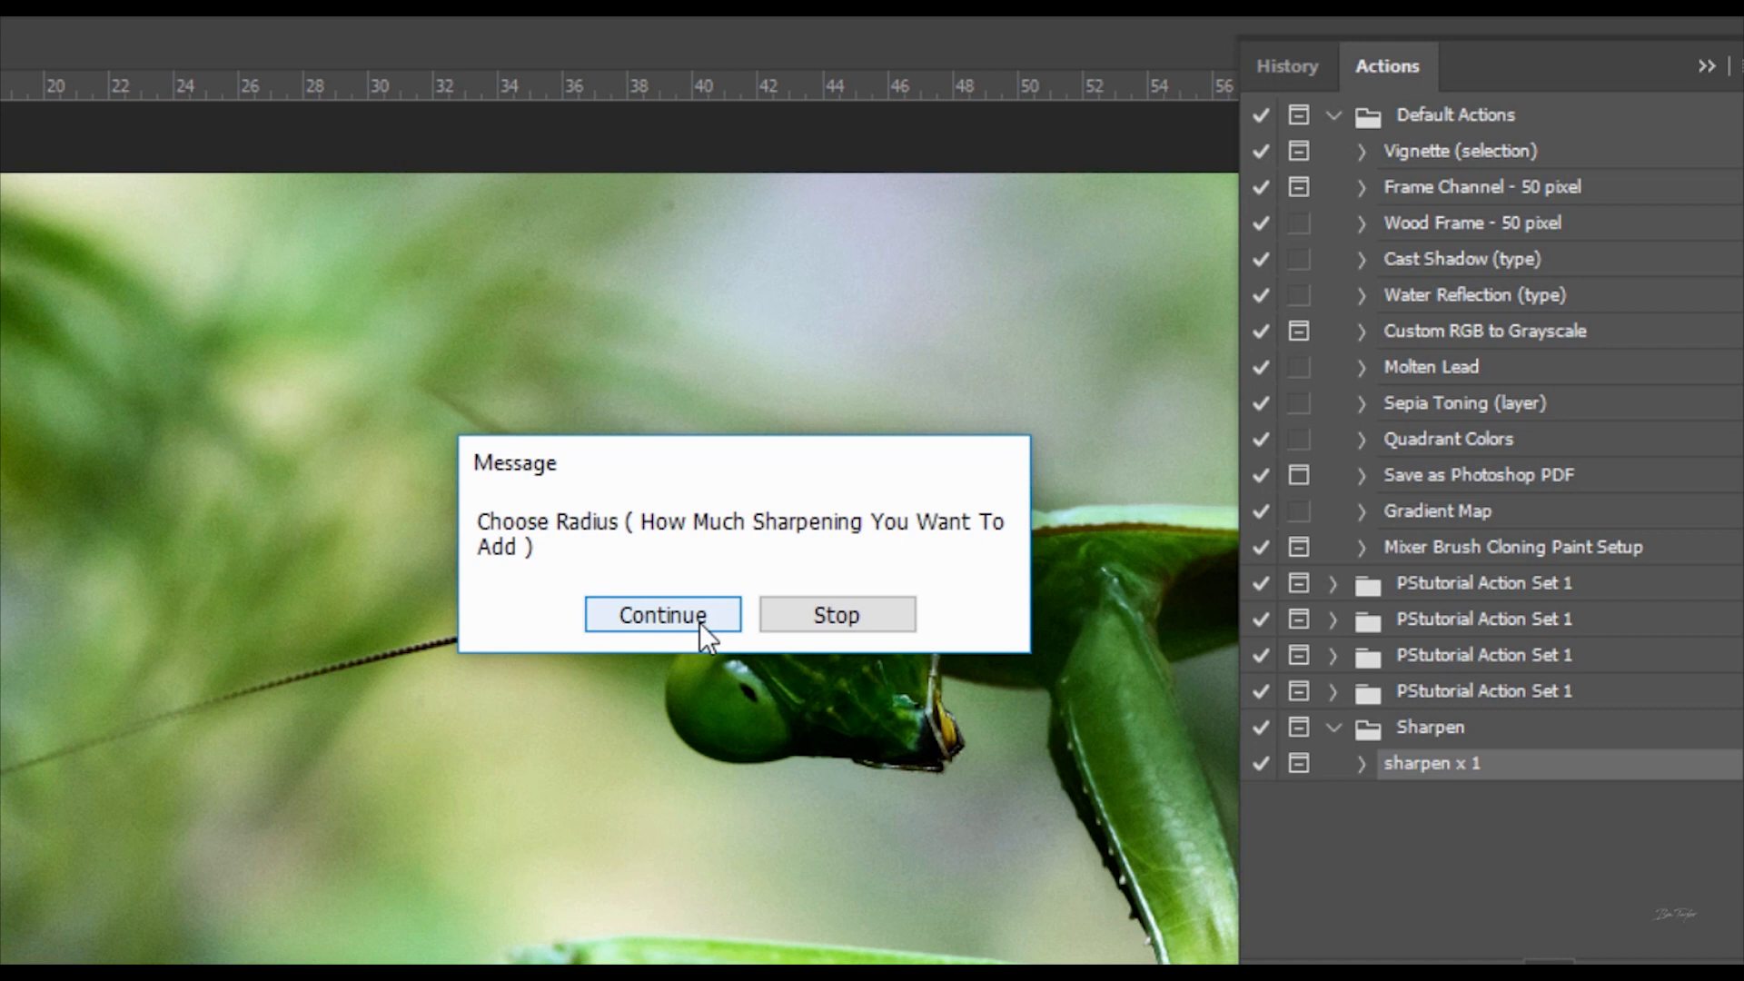
Step: Continue past the choose-radius message into the High Pass prompt at 4.0 pixels
click(661, 615)
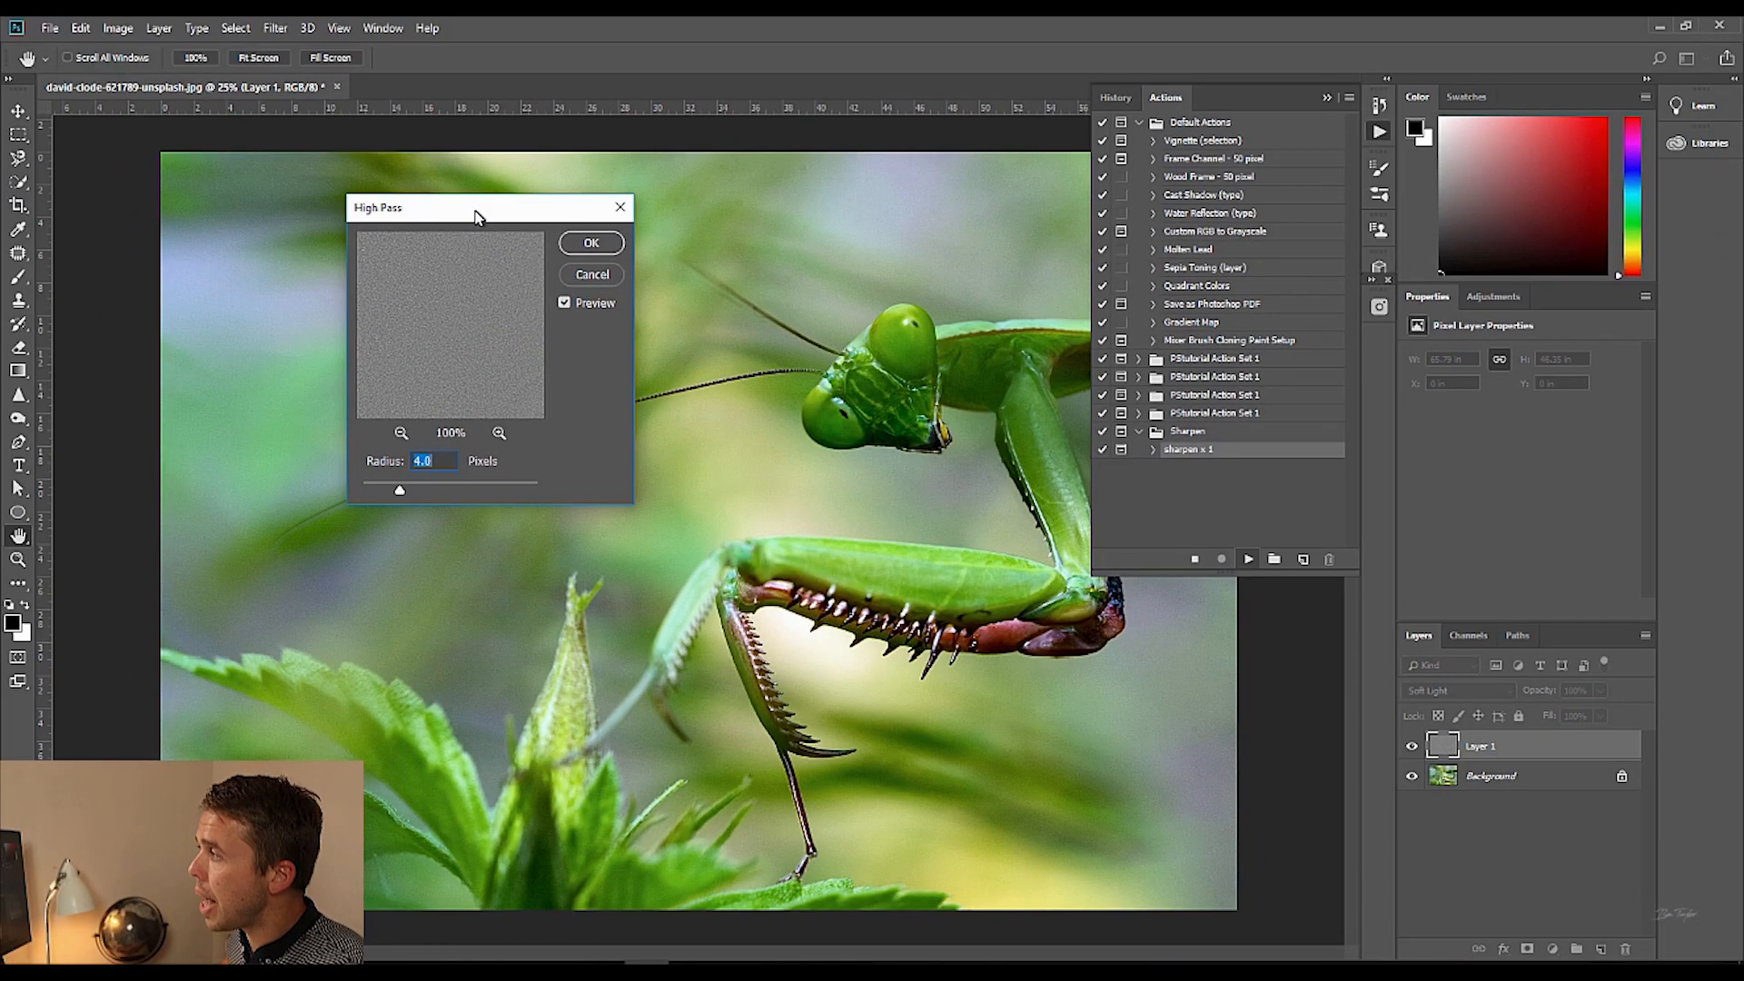
Step: Lower the High Pass radius on Soft Light Layer 1 to its 0.1-pixel minimum
drag(397, 491, 360, 490)
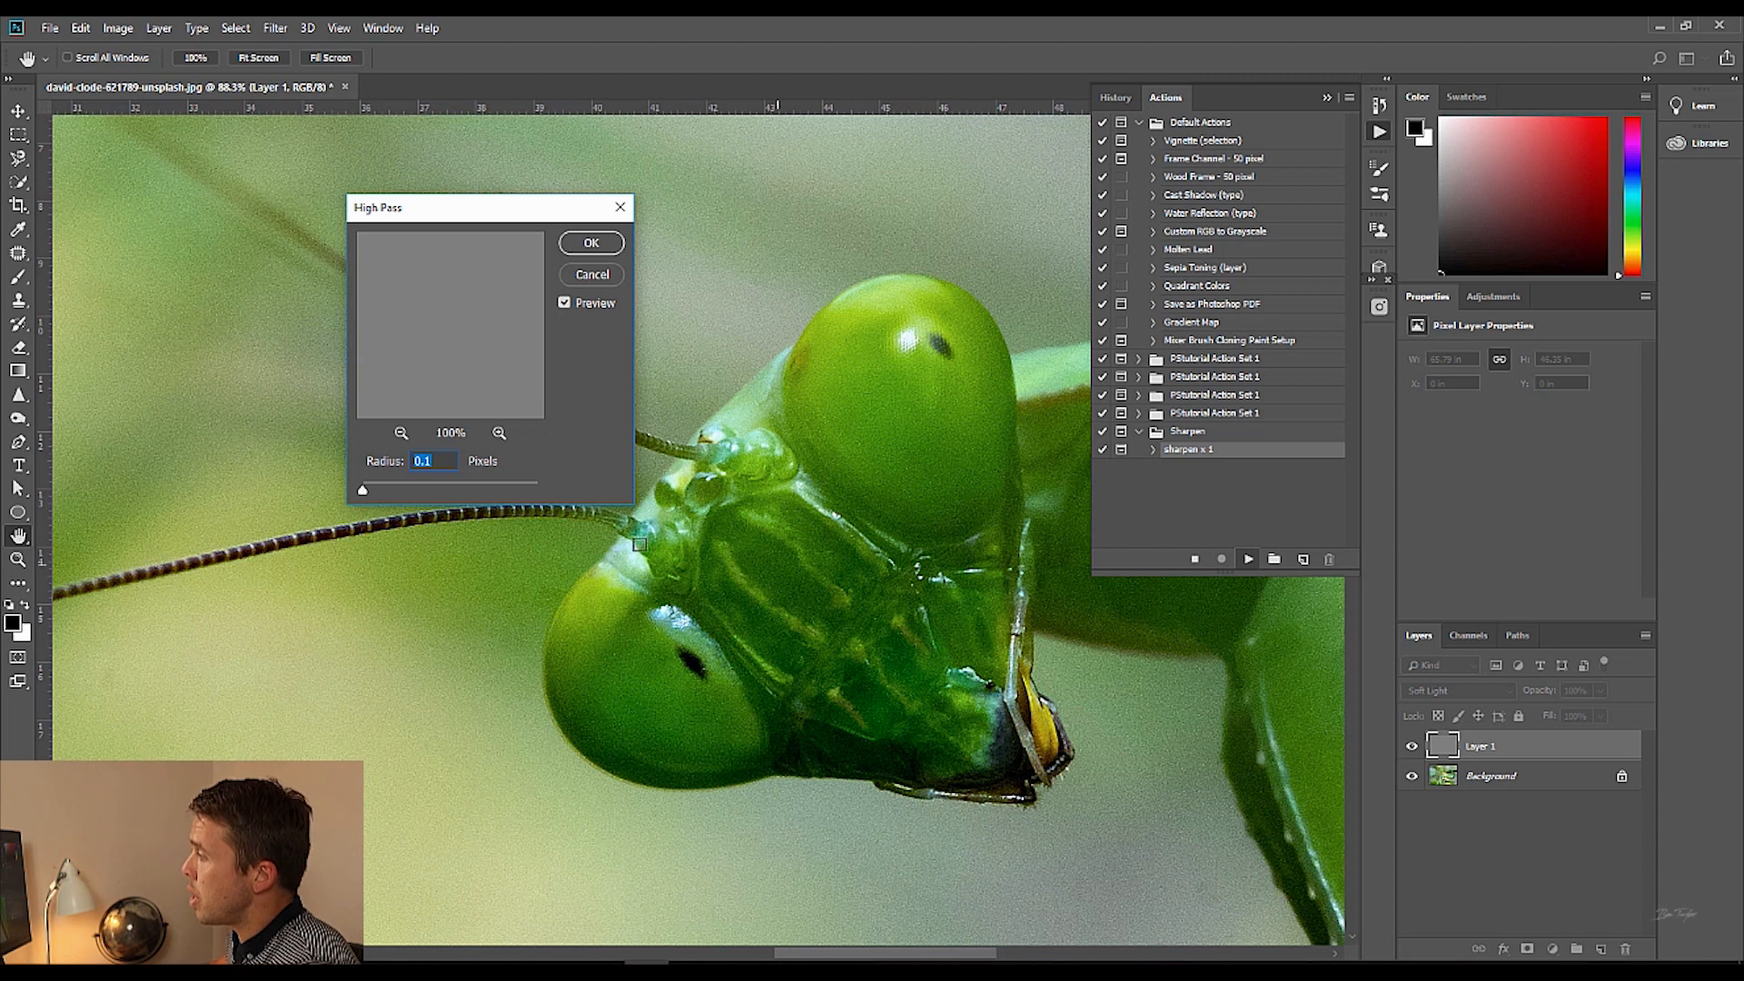
mouse_move(492, 276)
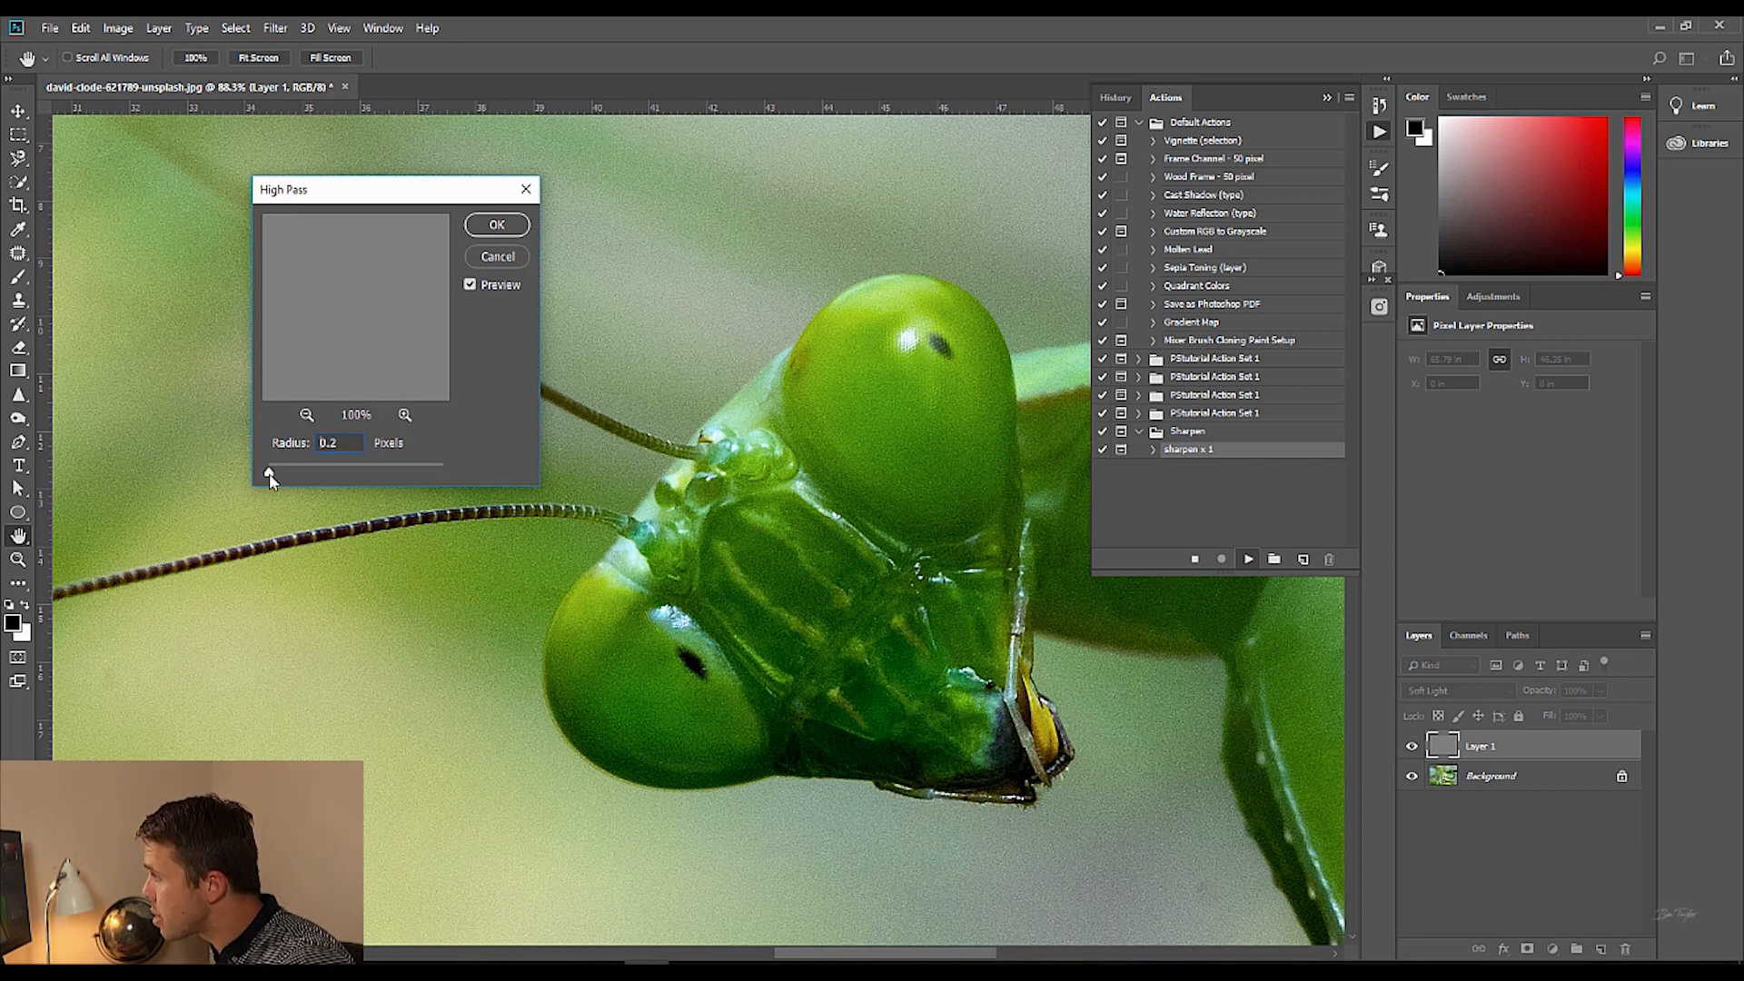
Step: Apply High Pass at a 5.2-pixel radius to the Soft Light layer
drag(273, 474, 320, 474)
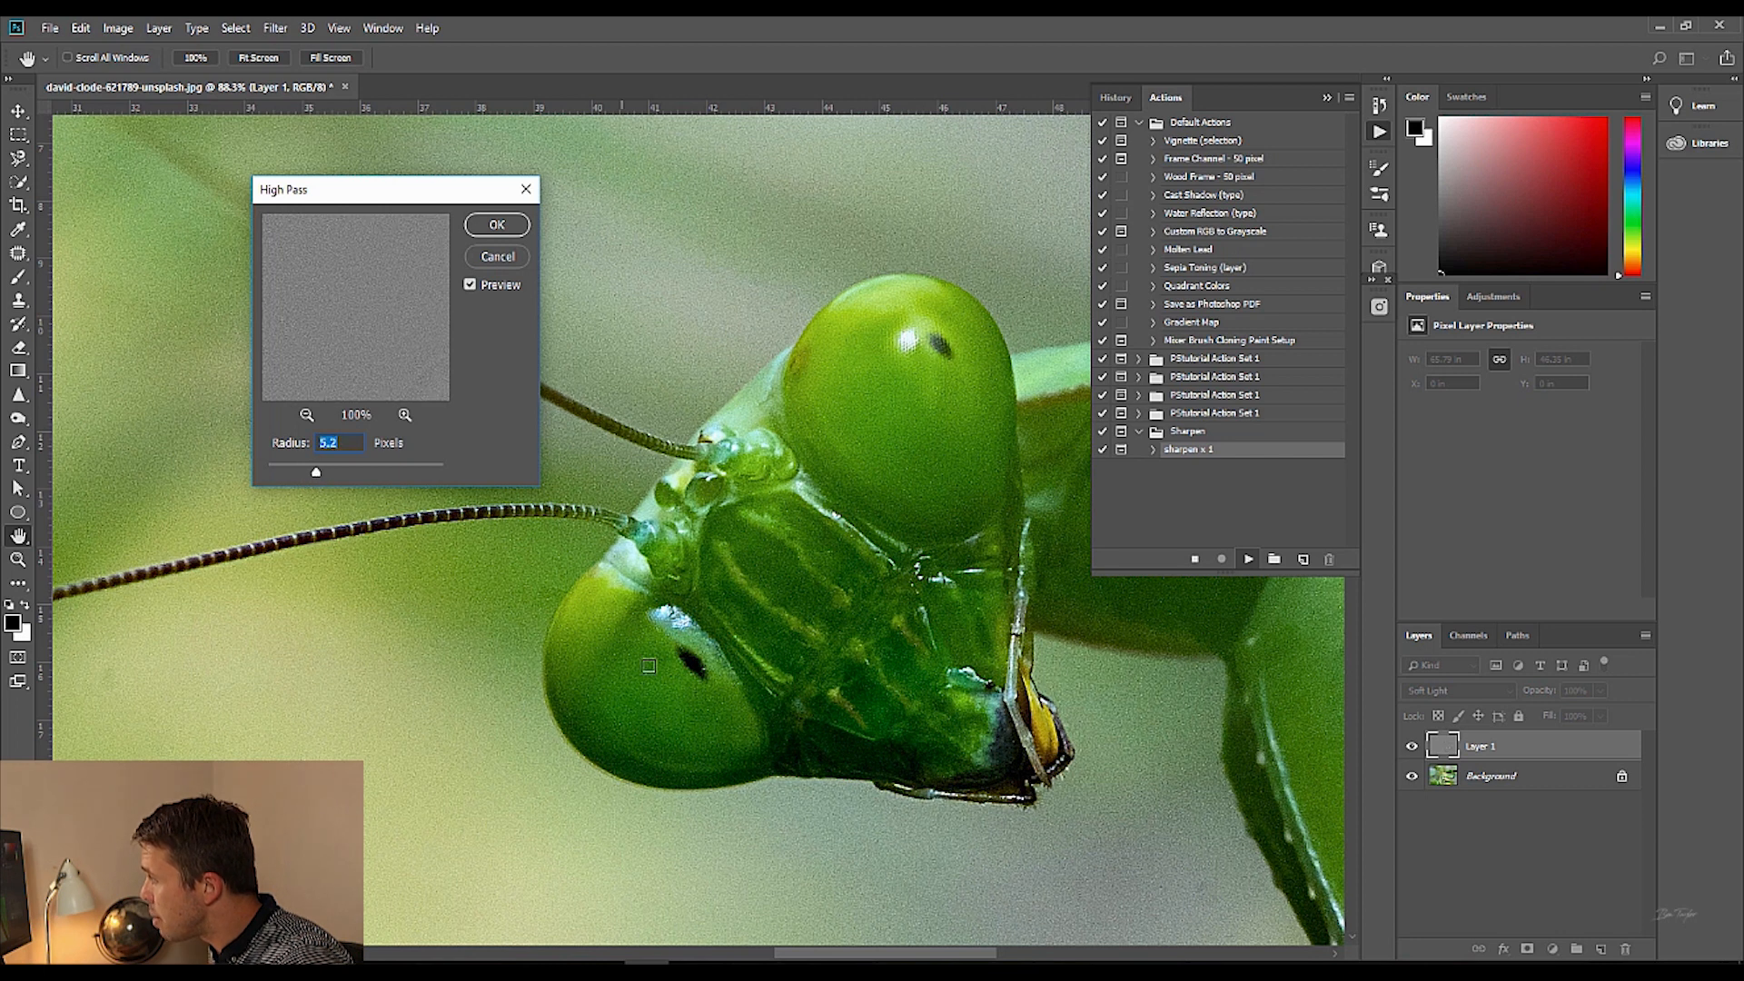
mouse_move(941, 611)
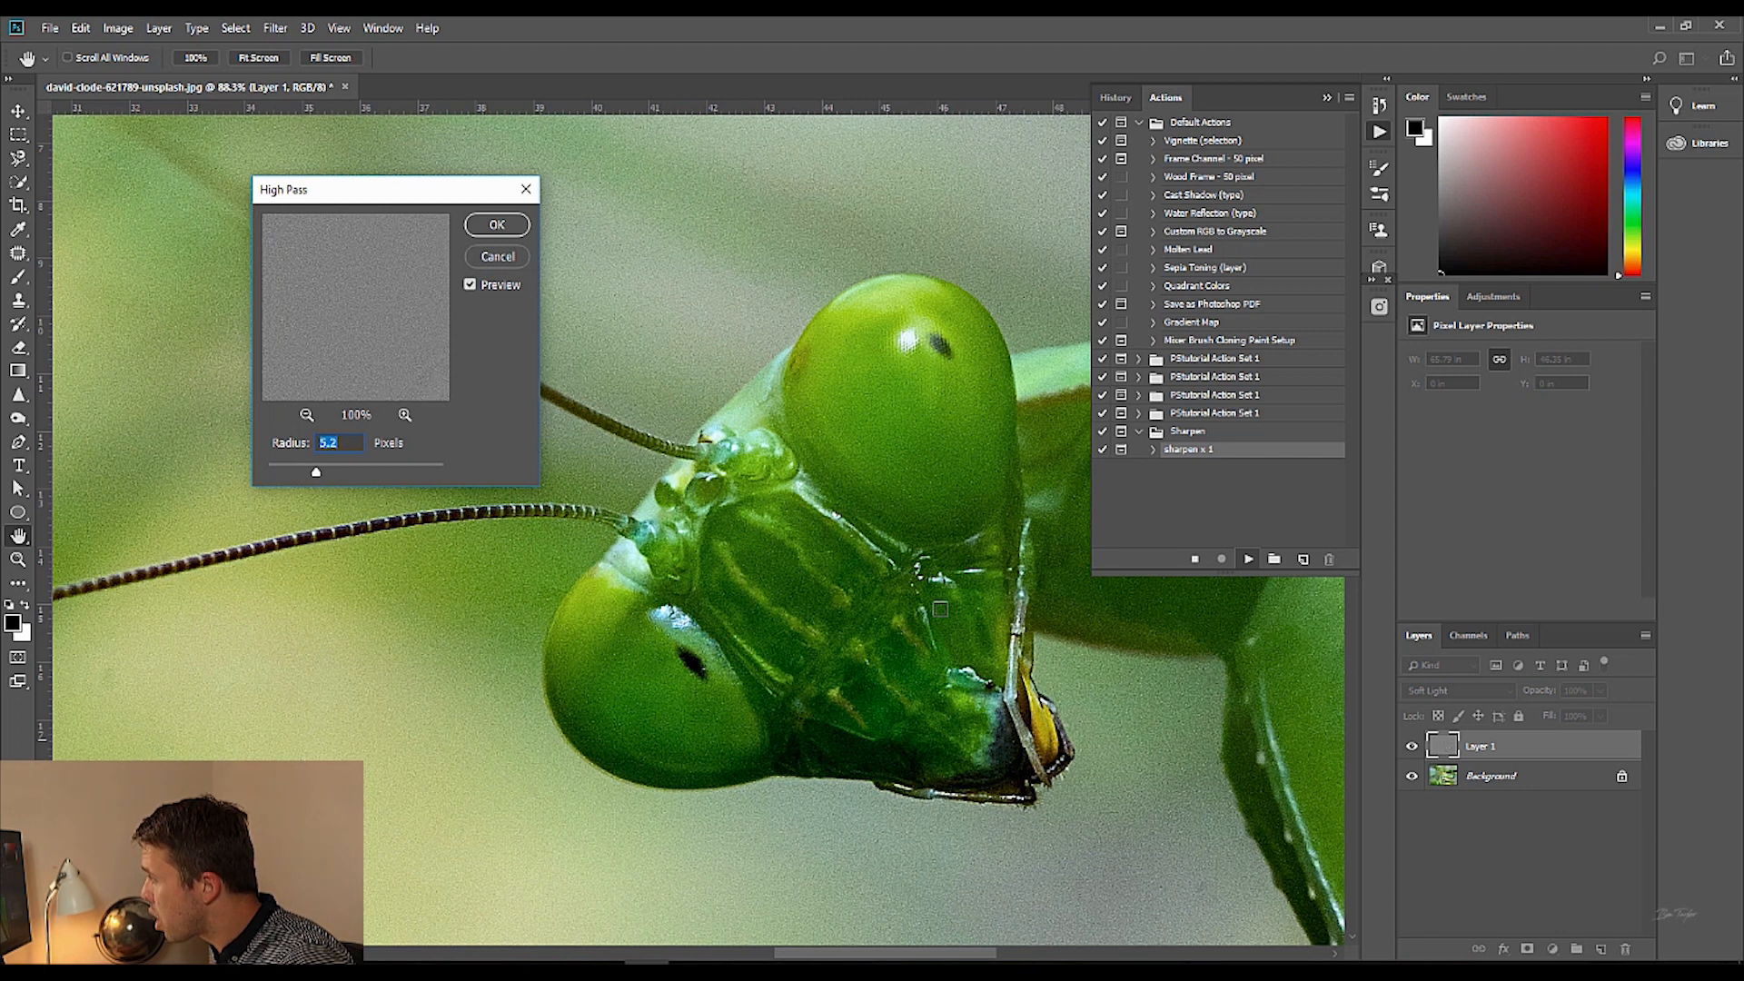
mouse_move(348, 480)
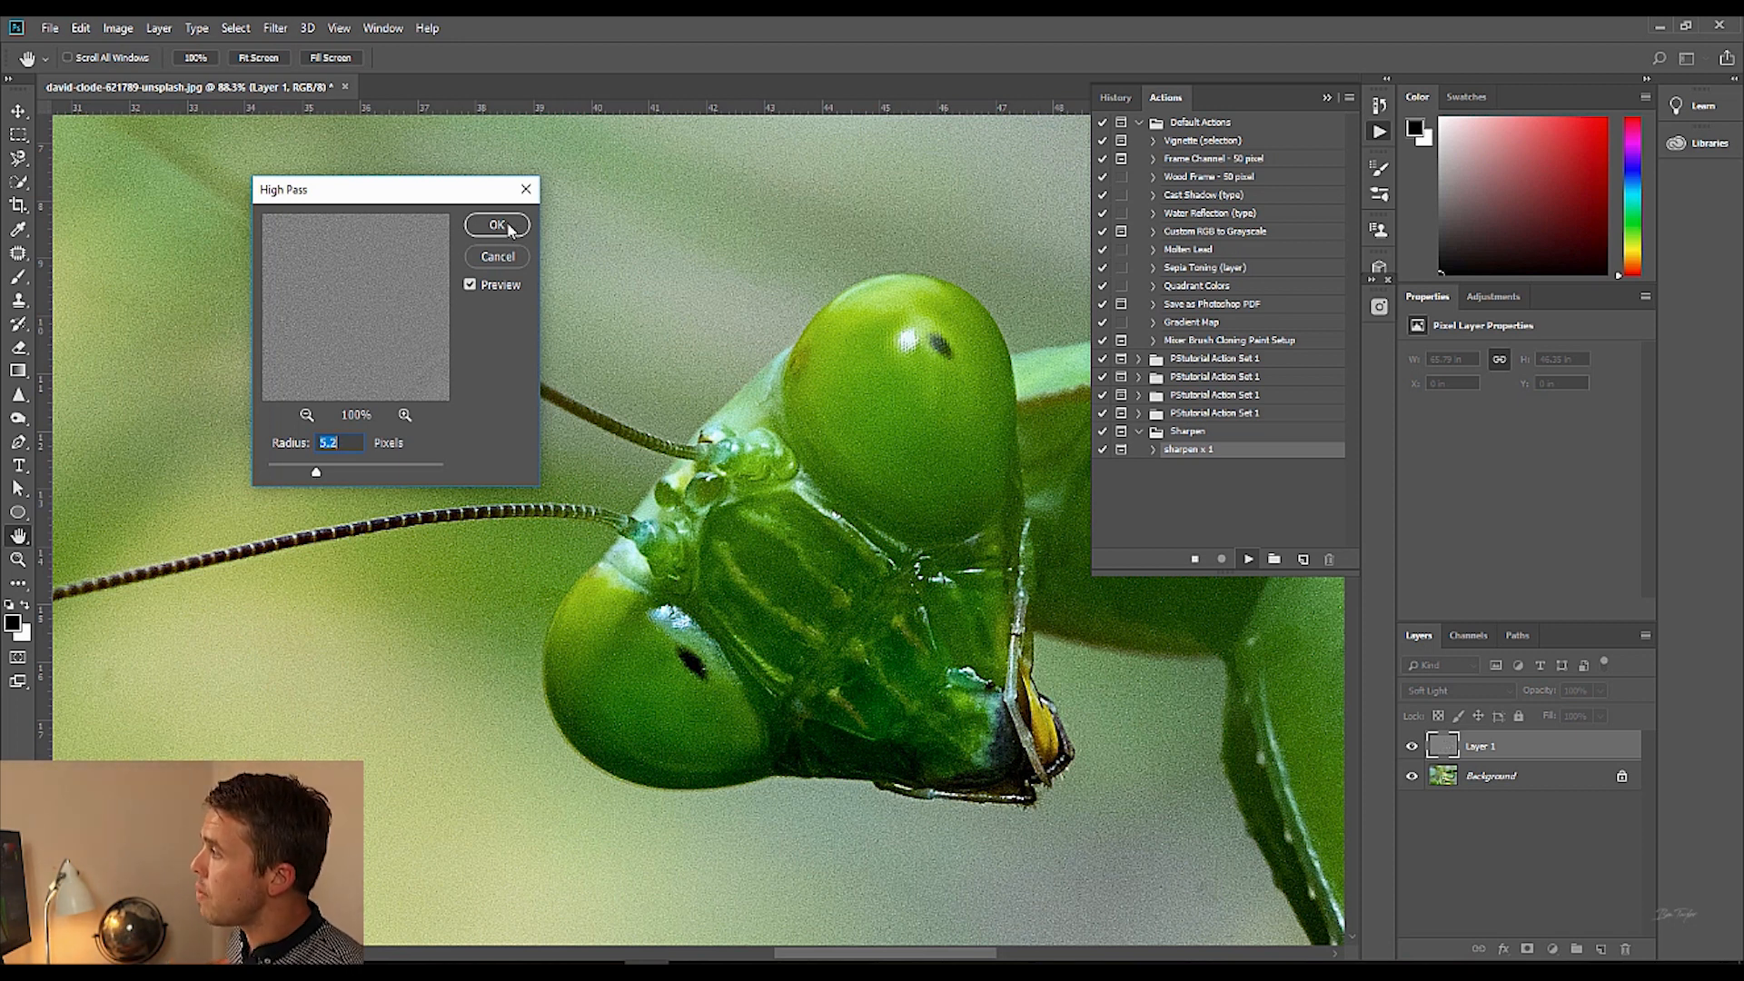
click(496, 225)
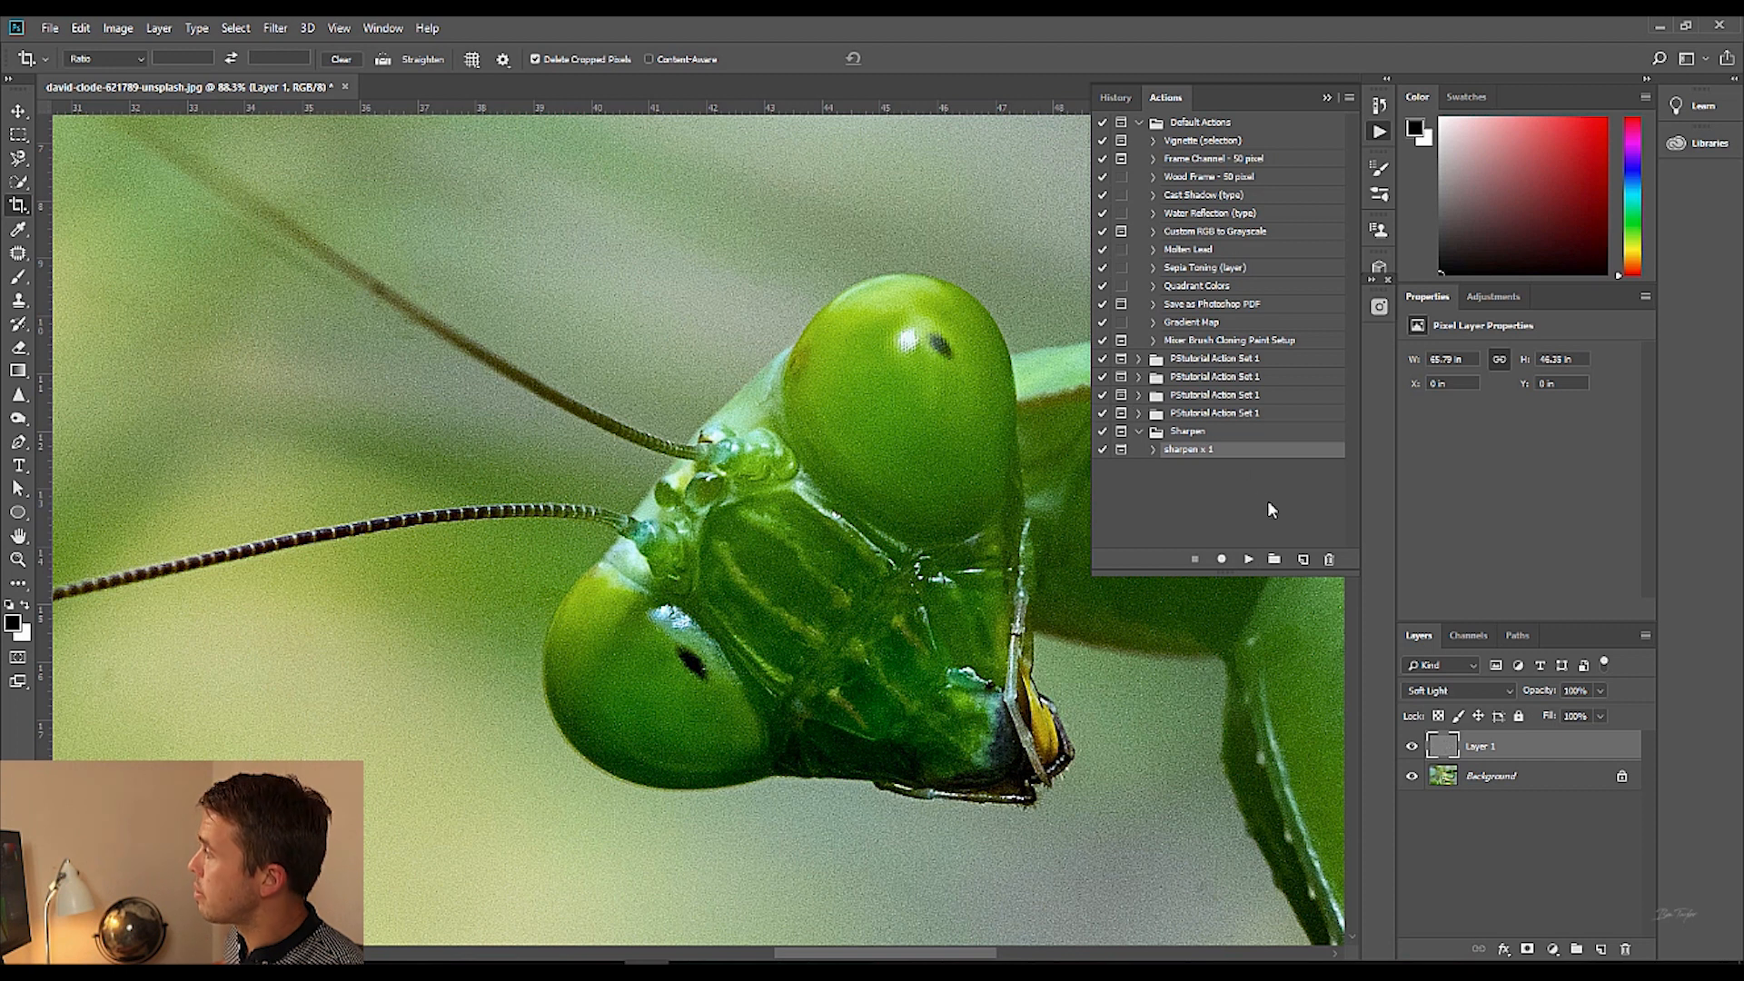